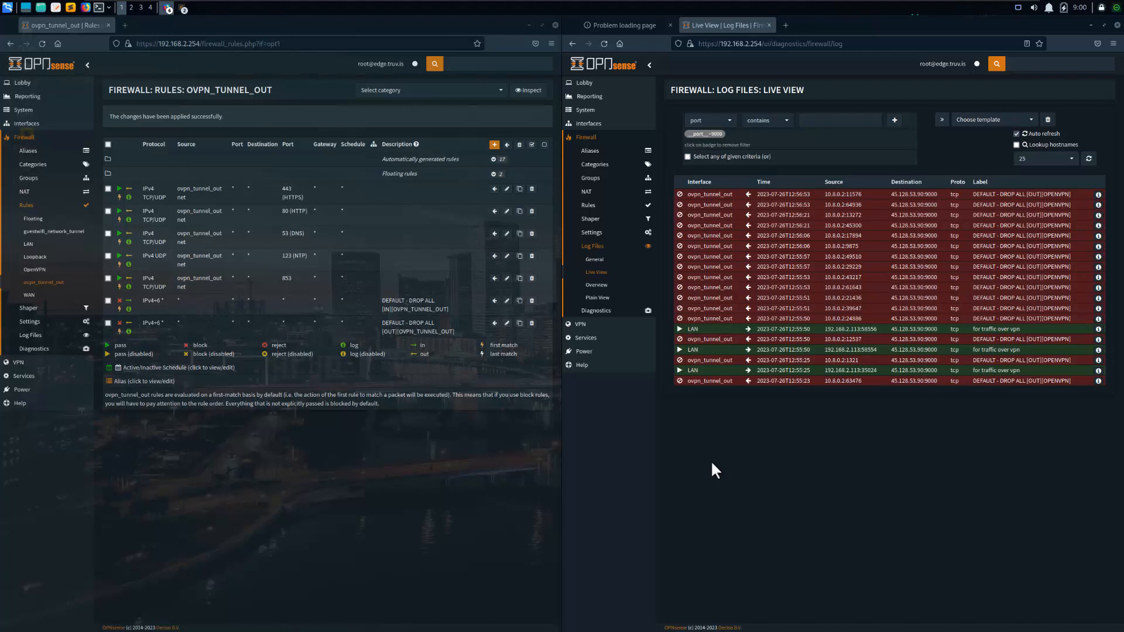
mouse_move(24, 260)
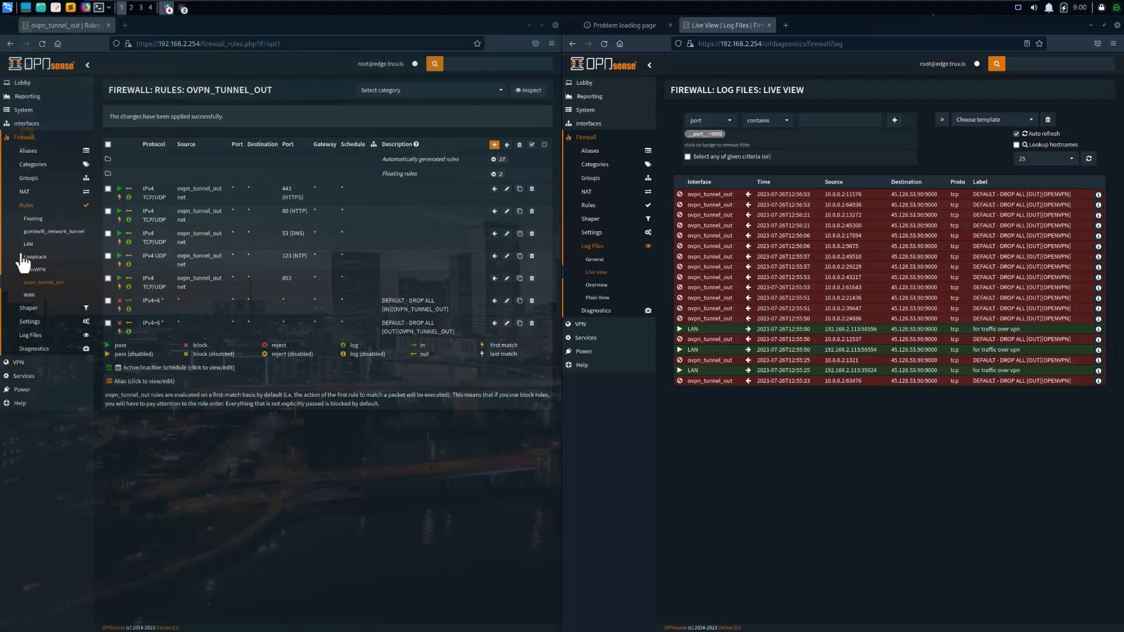
- Show the LAN interface's firewall rules beside the live log
click(27, 245)
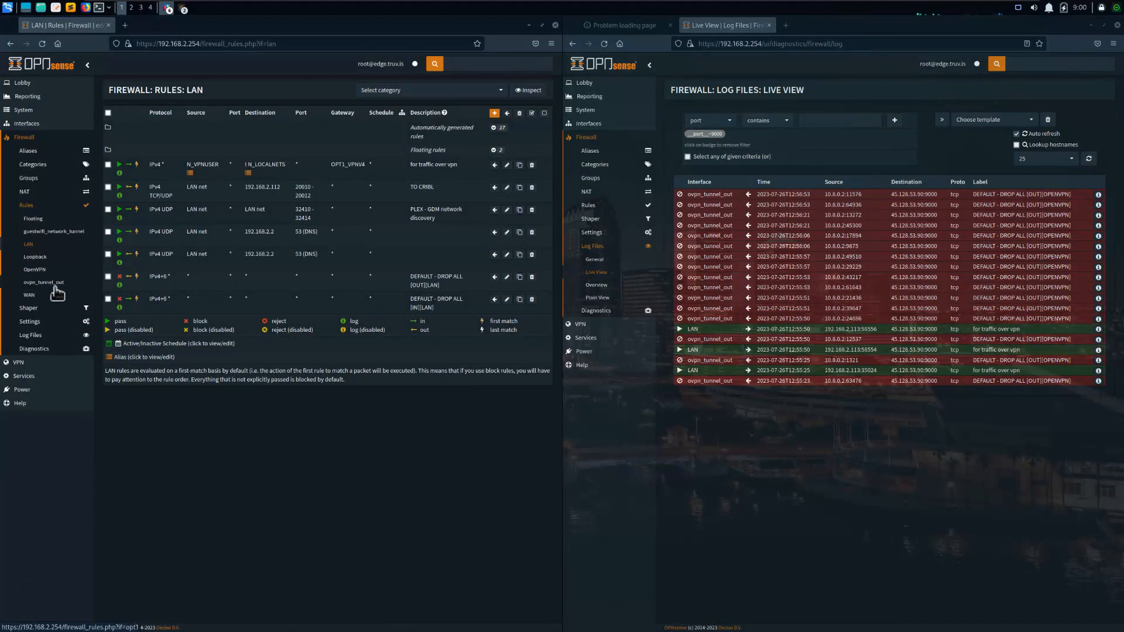
click(43, 283)
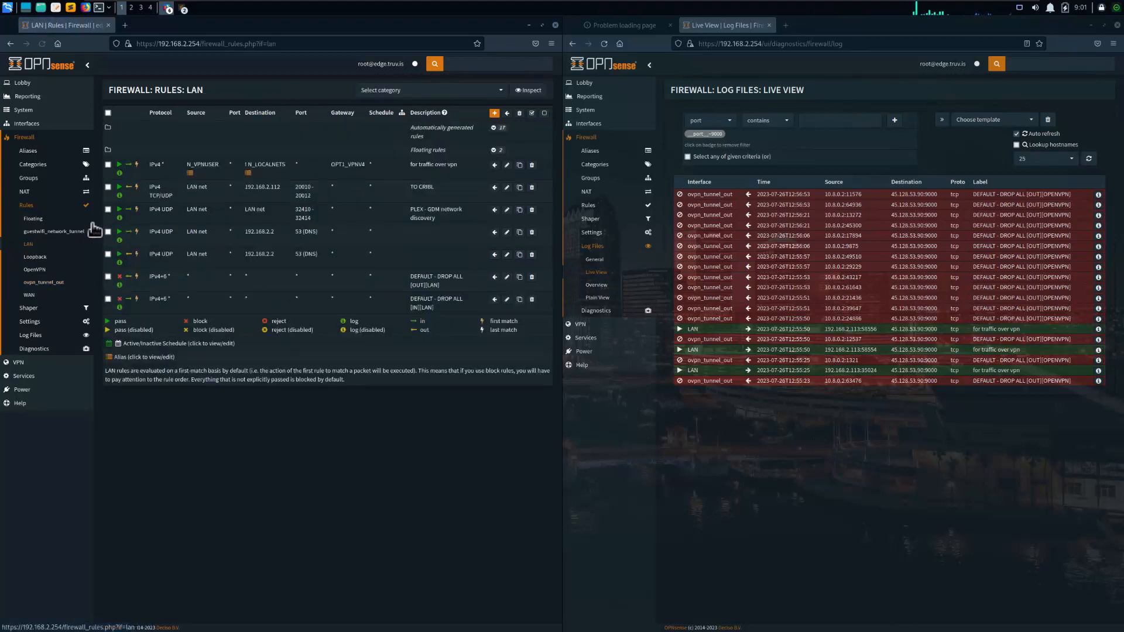
mouse_move(203, 164)
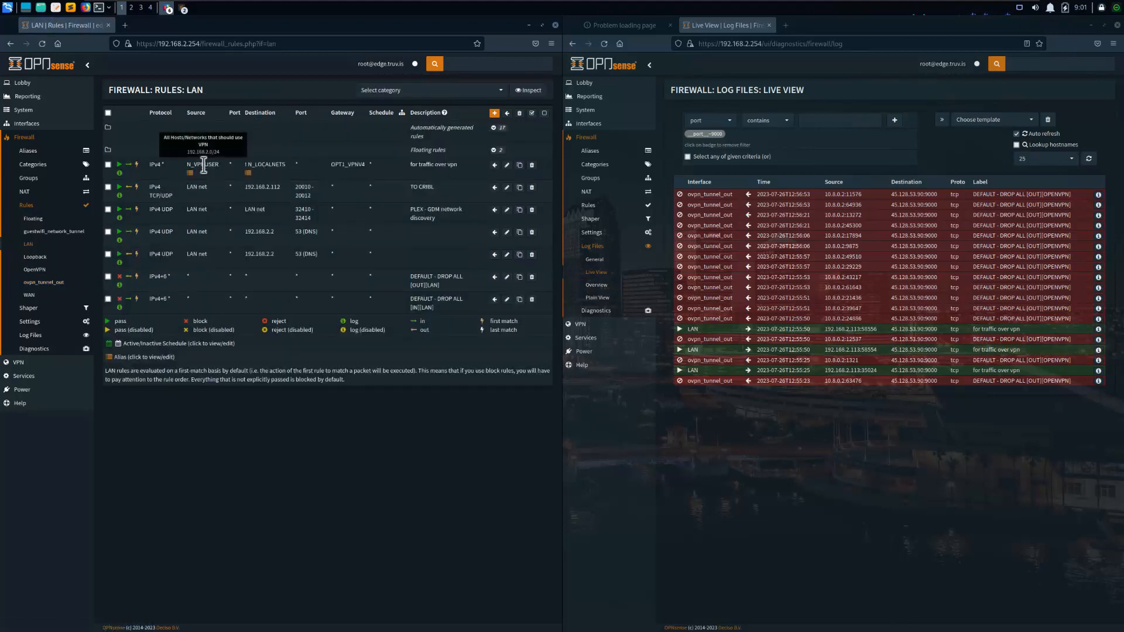
mouse_move(266, 164)
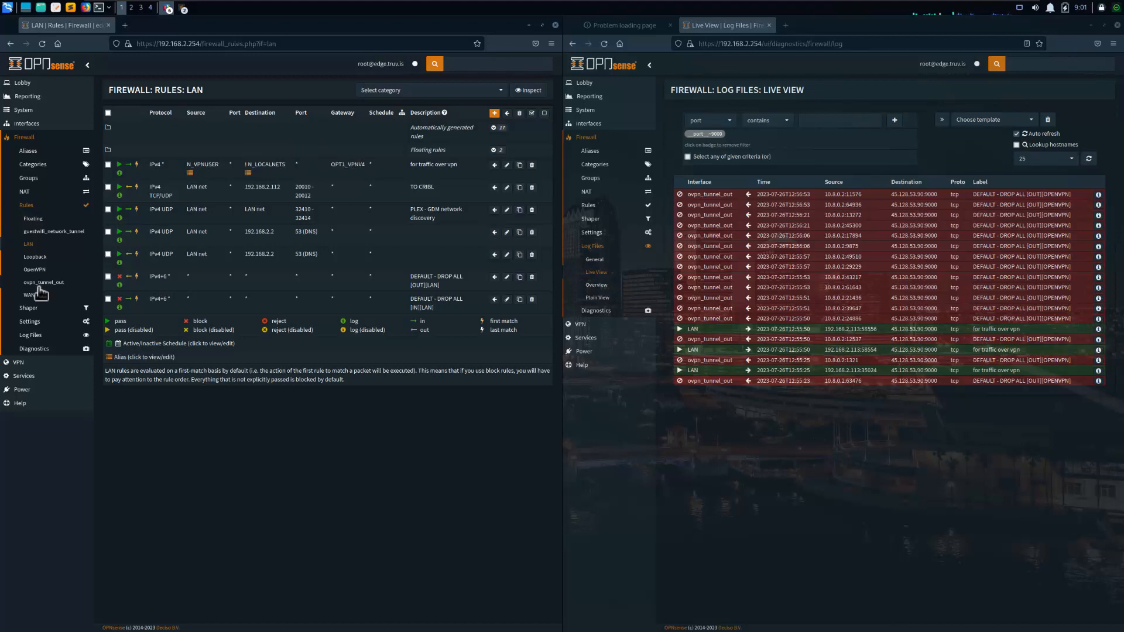
- View the ovpn_tunnel_out rules, then return to the live firewall log
click(43, 282)
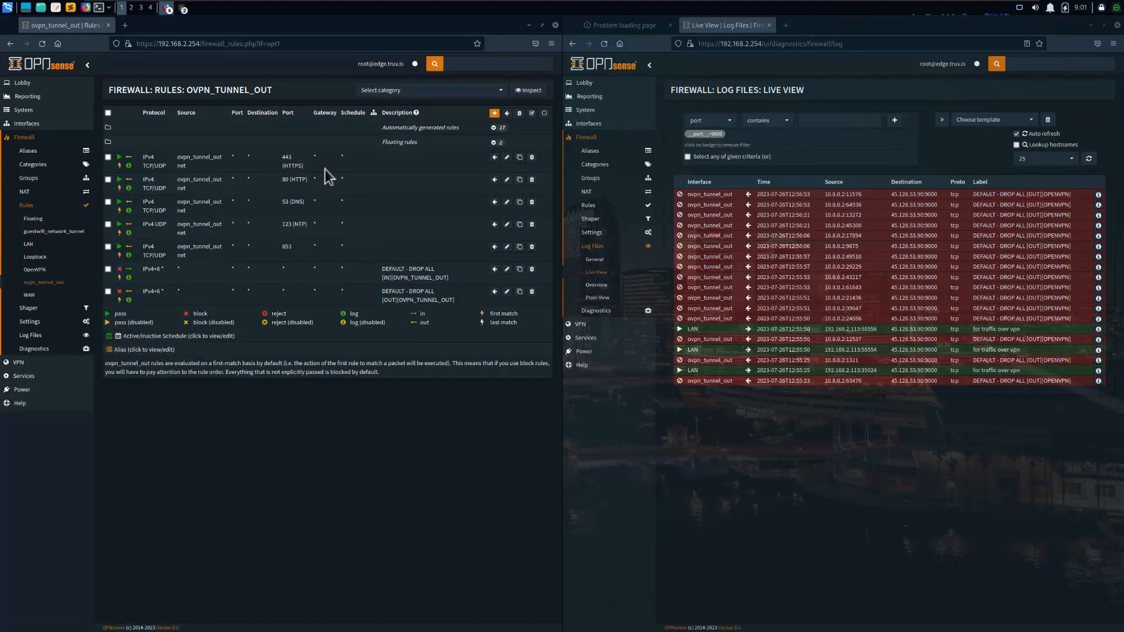
mouse_move(359, 233)
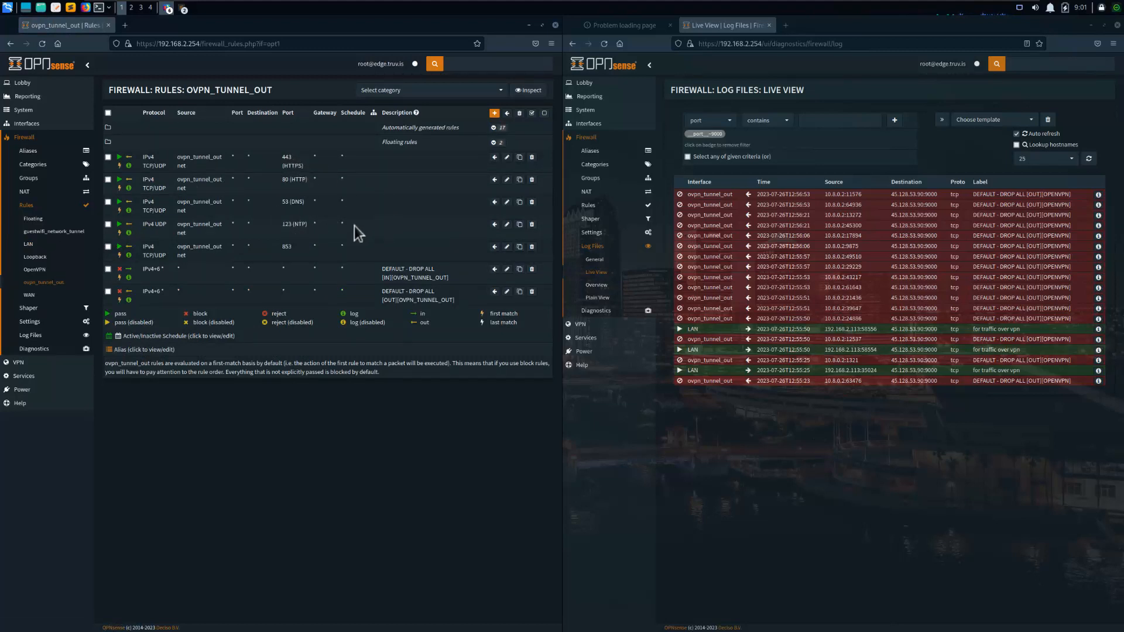
mouse_move(321, 295)
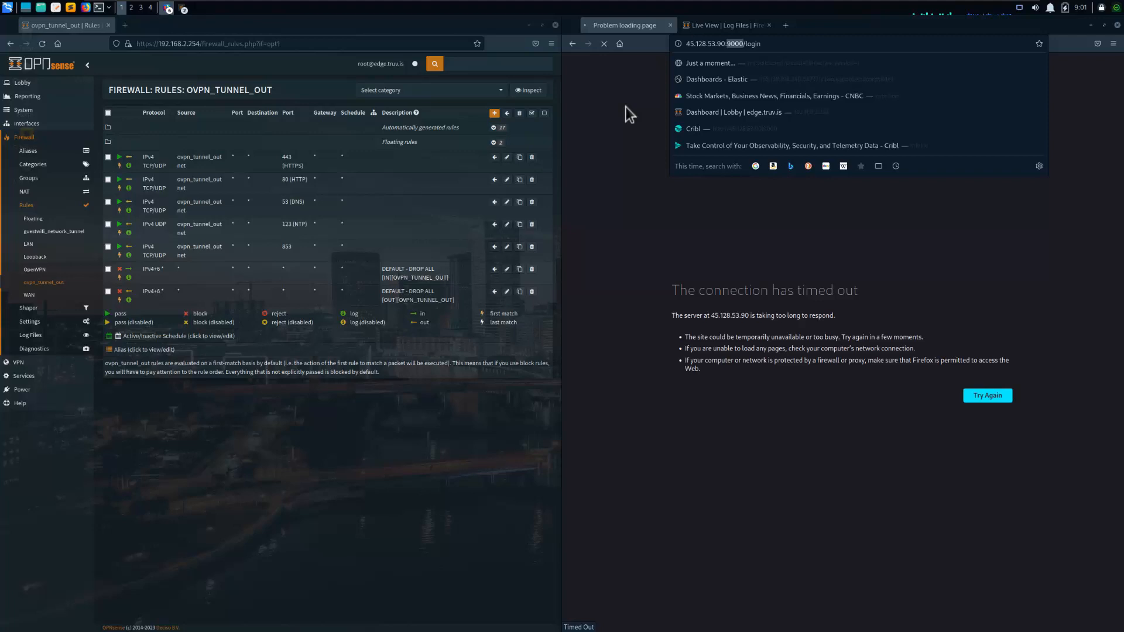
click(725, 24)
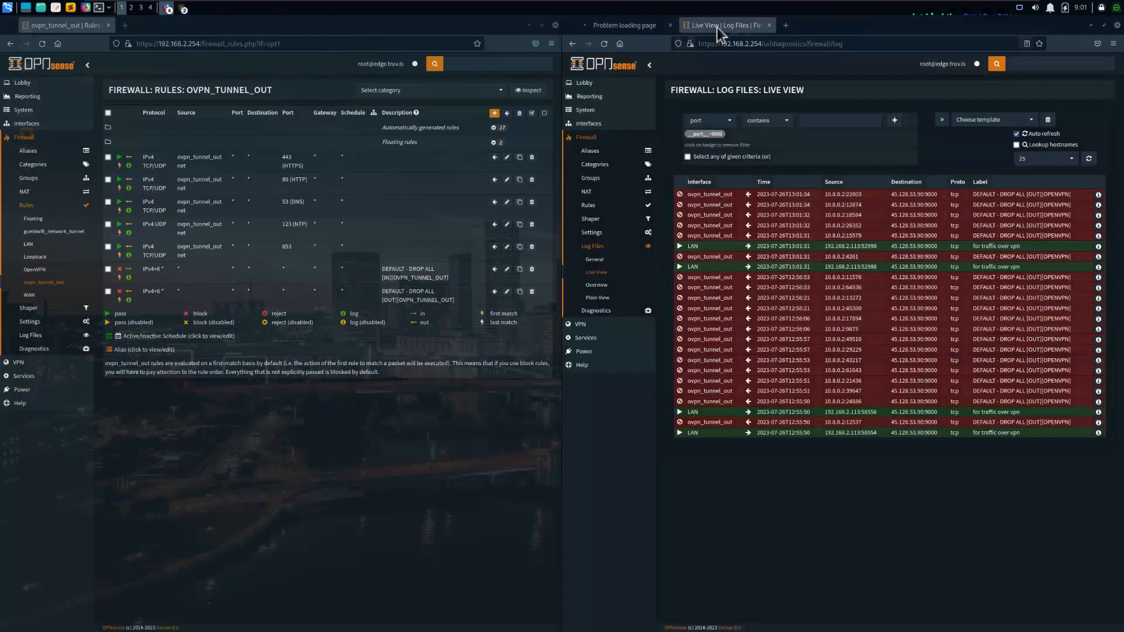
mouse_move(946, 165)
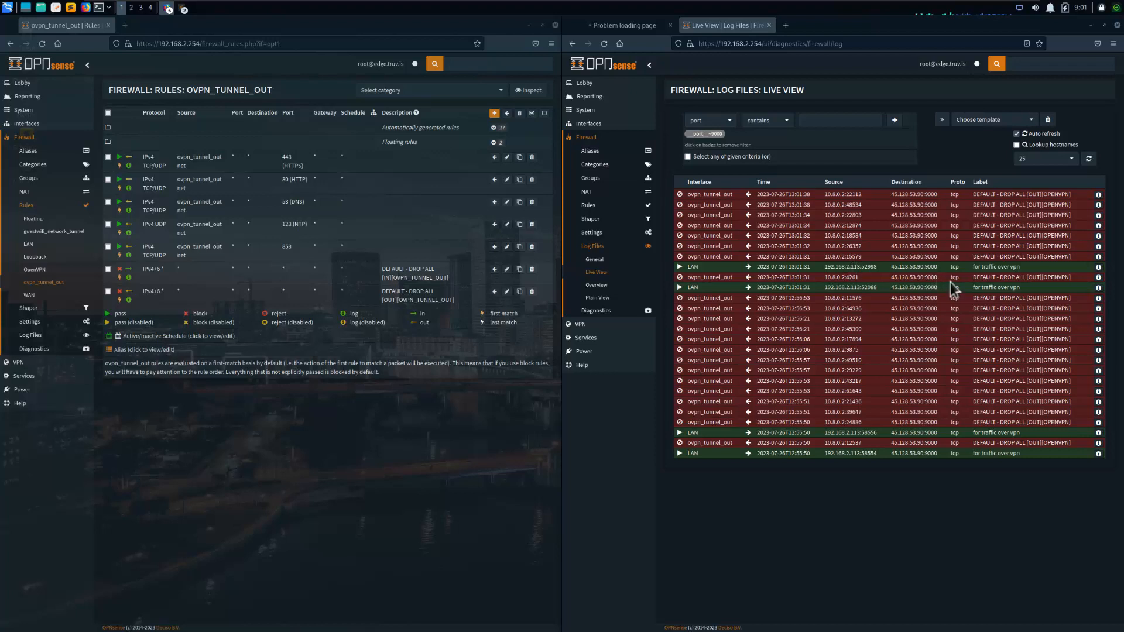
mouse_move(1017, 267)
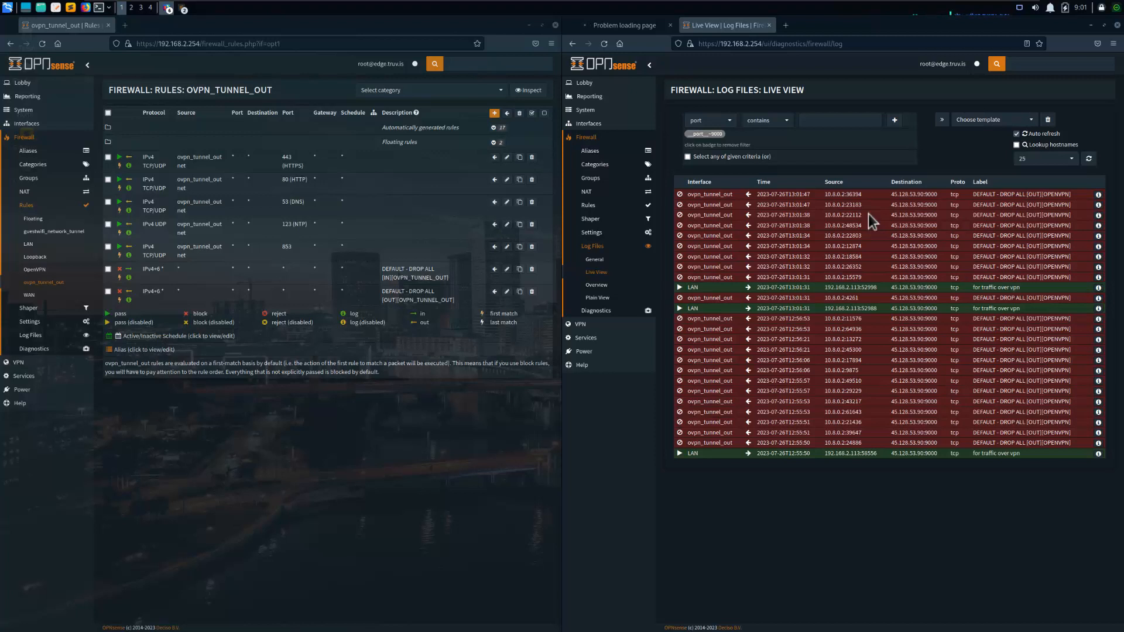
mouse_move(953, 138)
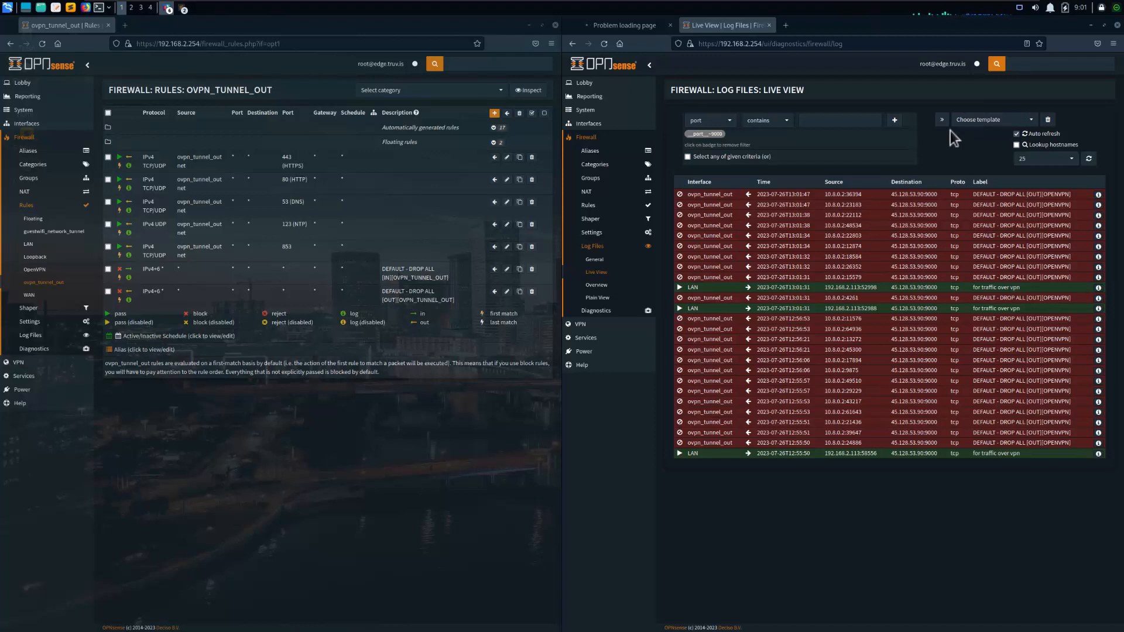
mouse_move(952, 143)
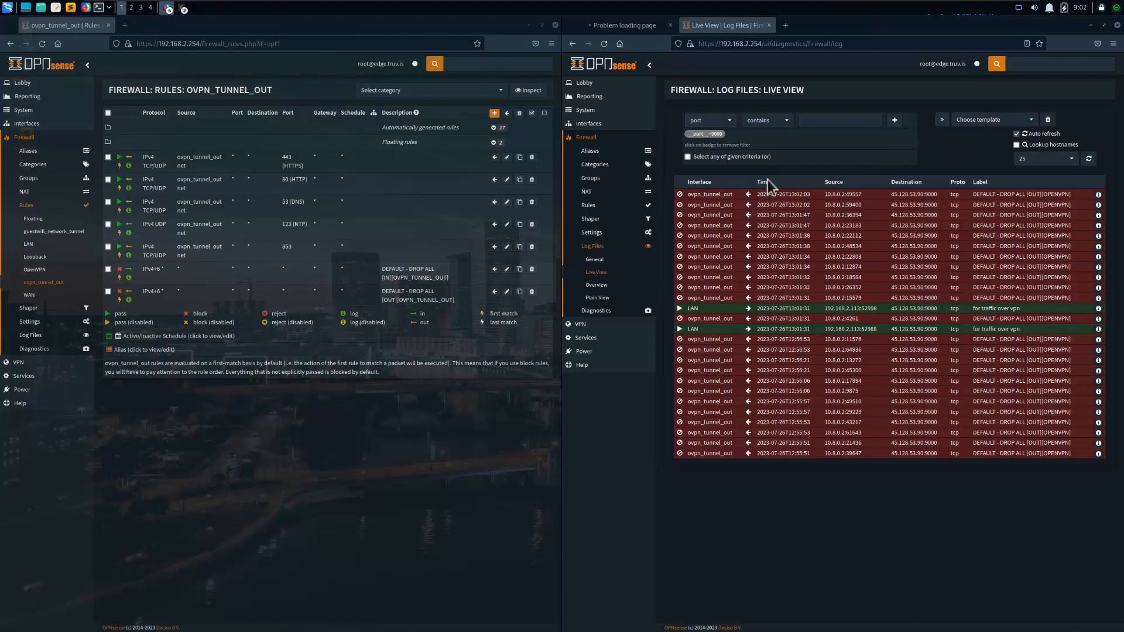
click(28, 244)
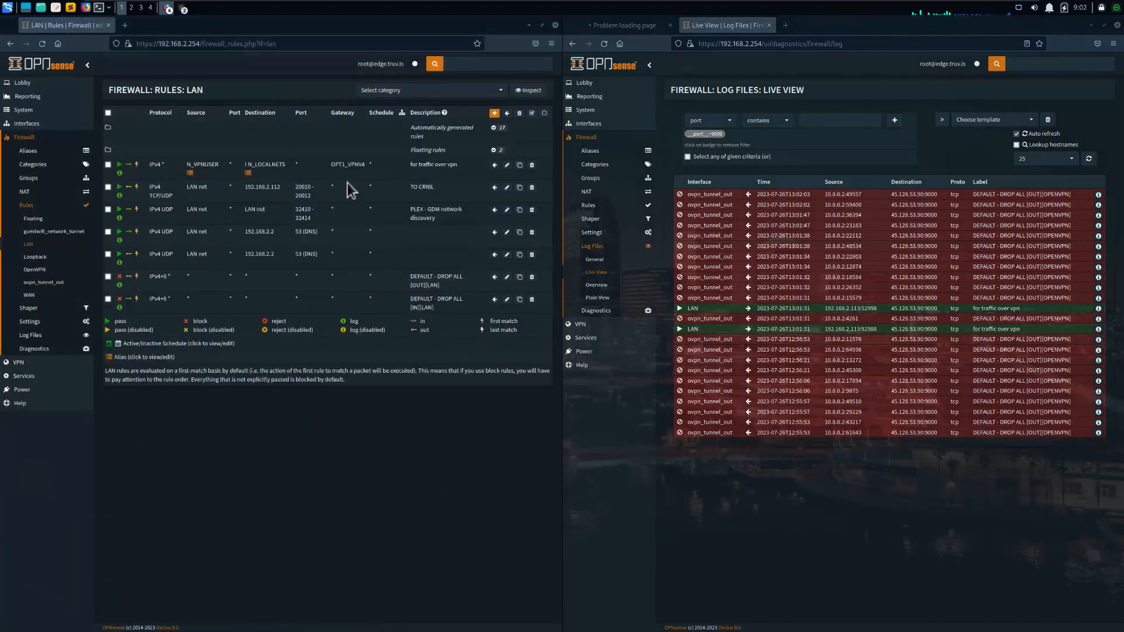
mouse_move(338, 200)
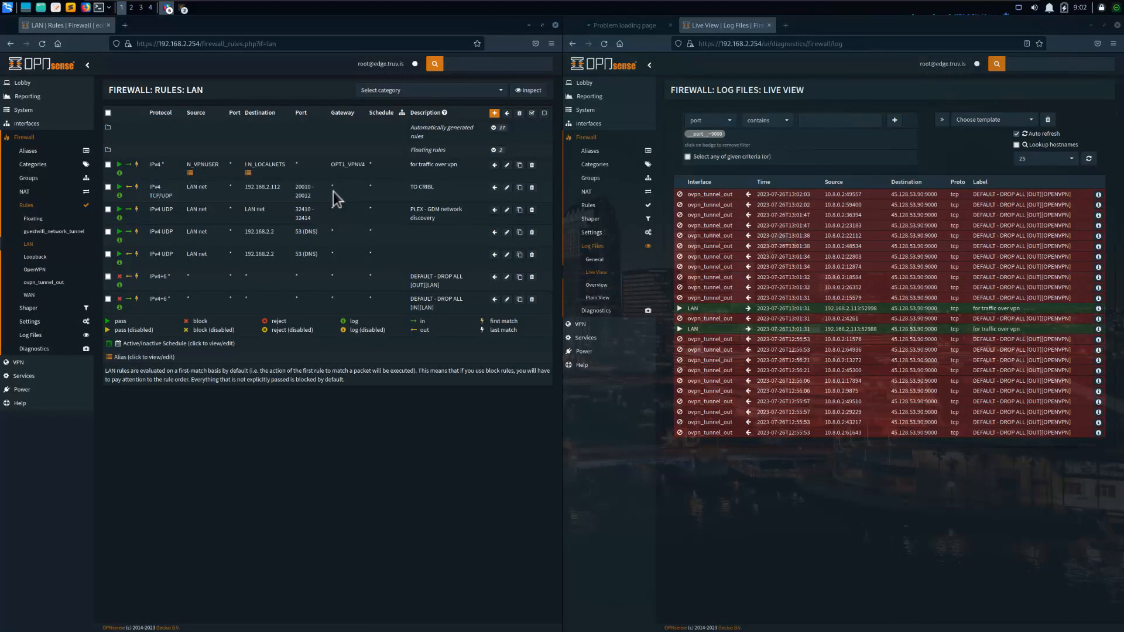
mouse_move(287, 178)
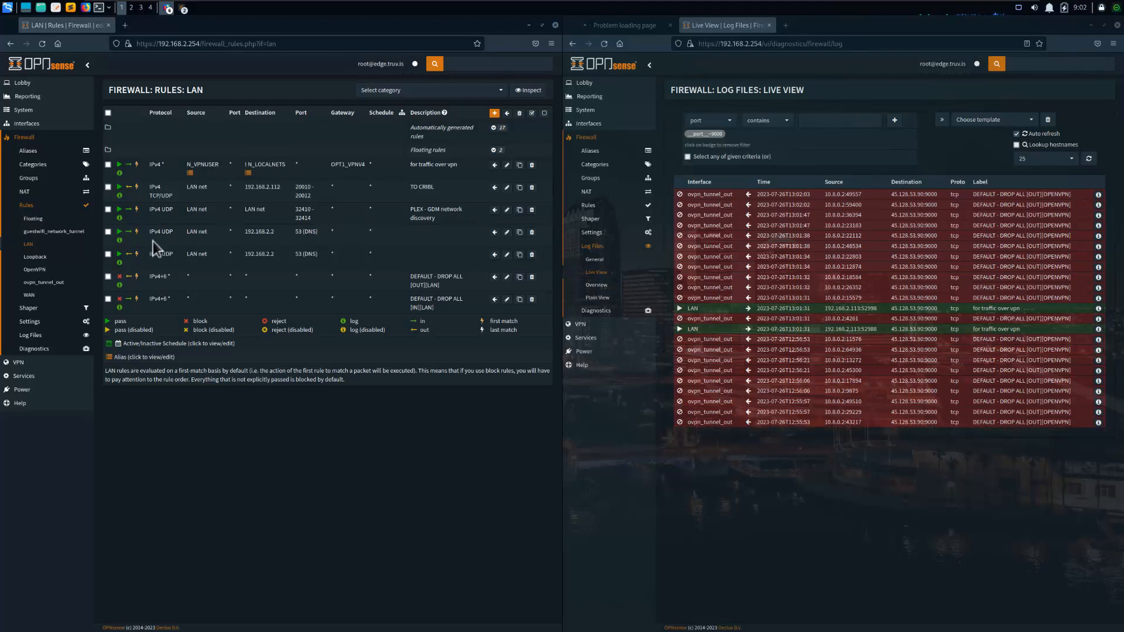
click(42, 282)
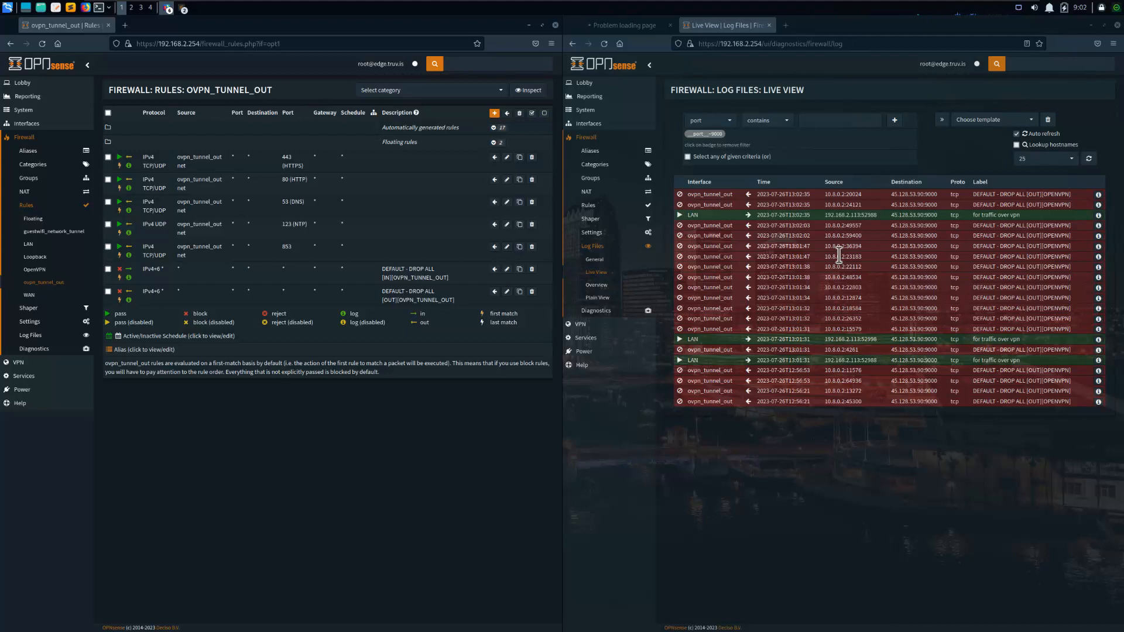
mouse_move(260, 143)
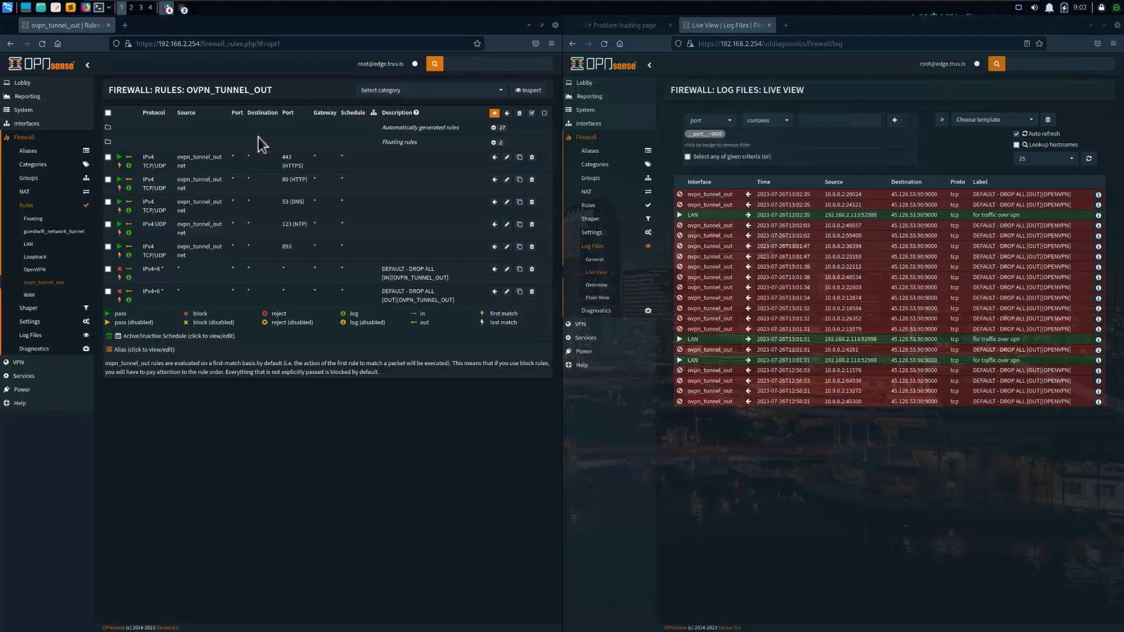
mouse_move(296, 256)
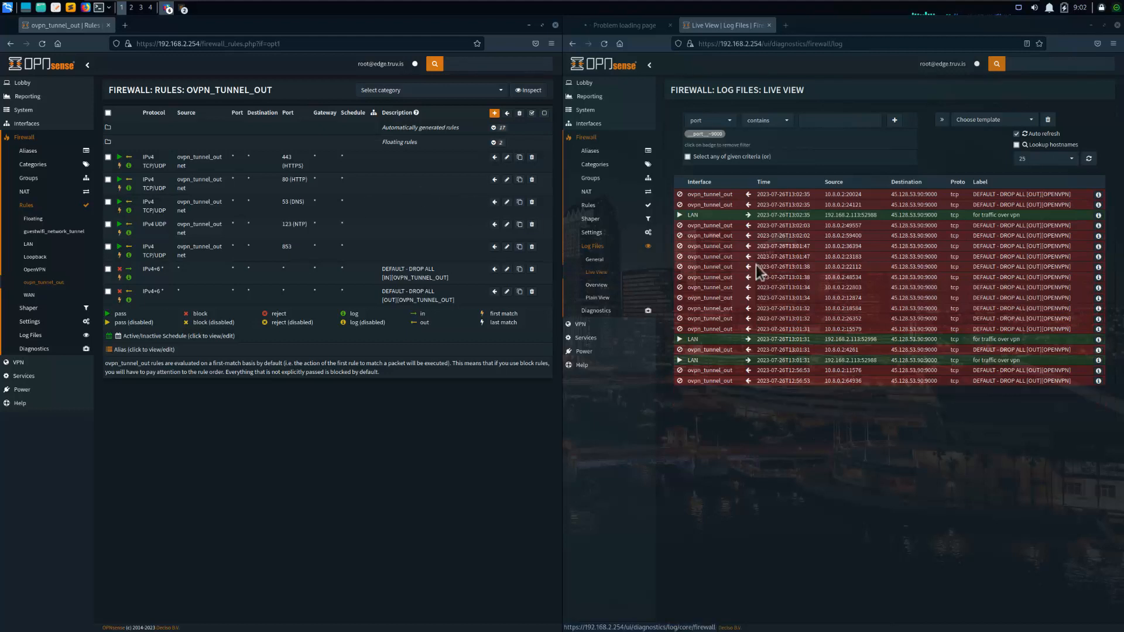
mouse_move(946, 441)
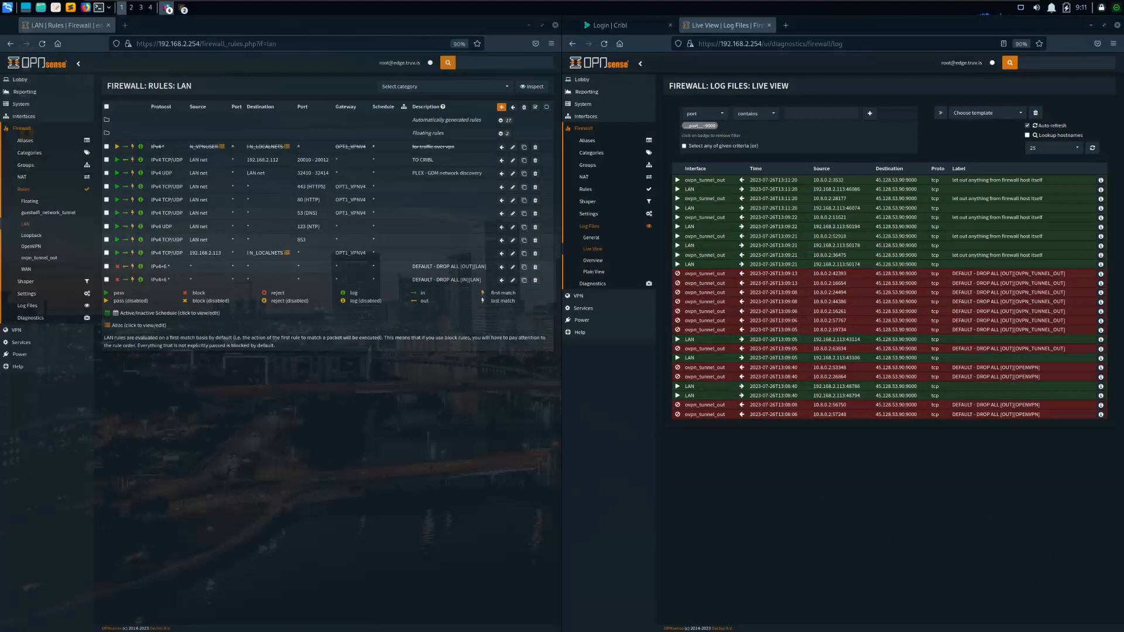
mouse_move(954, 156)
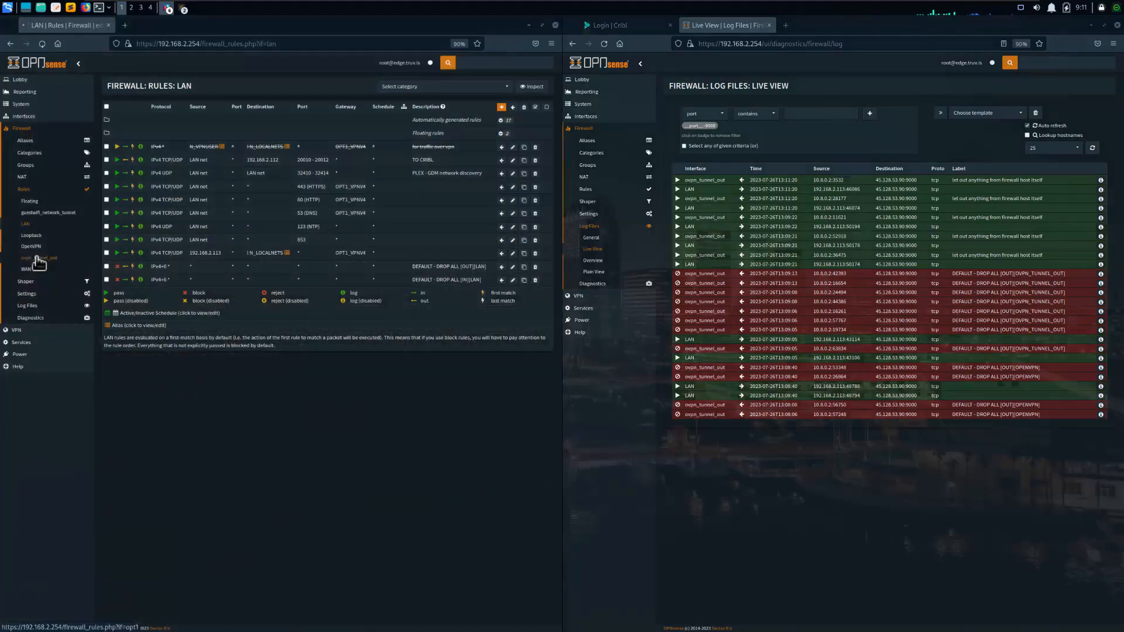
- Review the ovpn_tunnel_out rules, then return to the LAN rule list
click(38, 259)
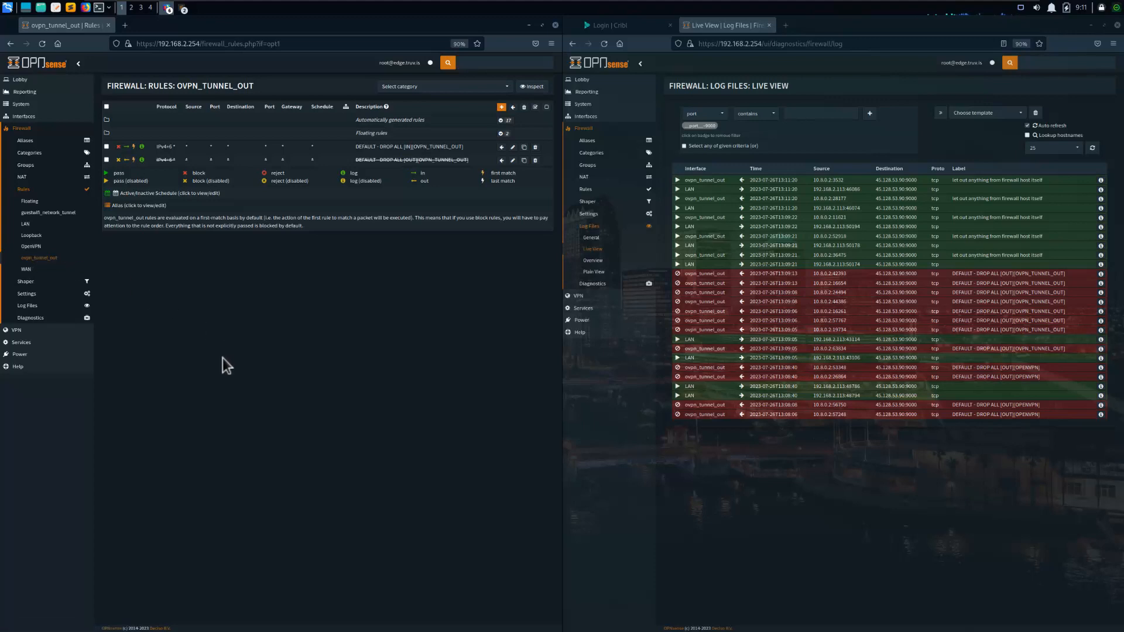
mouse_move(236, 154)
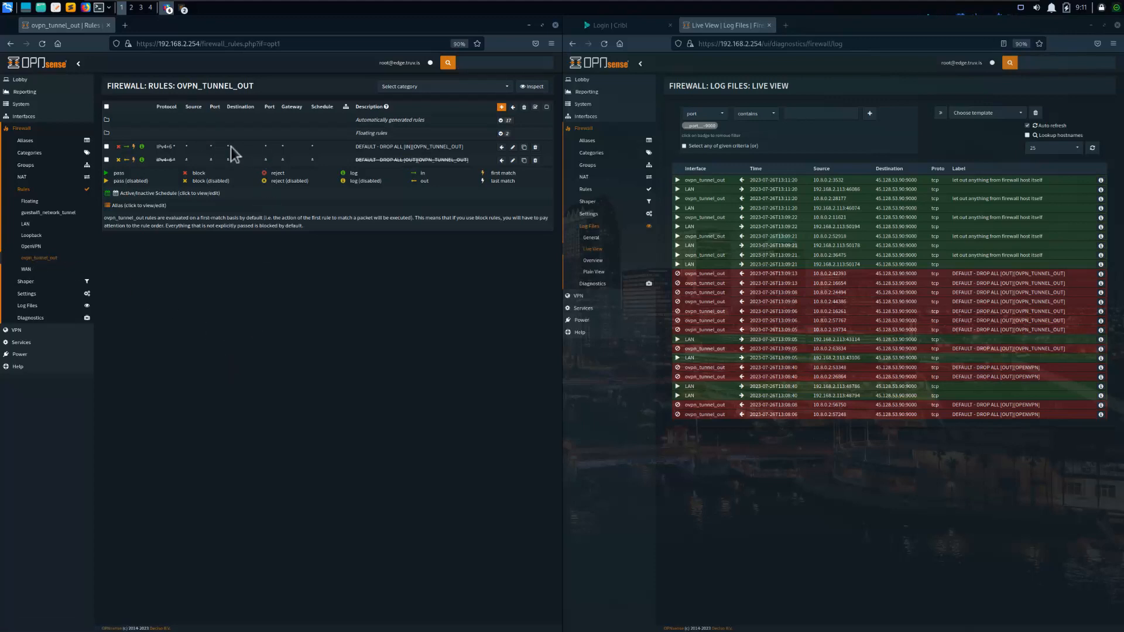
mouse_move(239, 155)
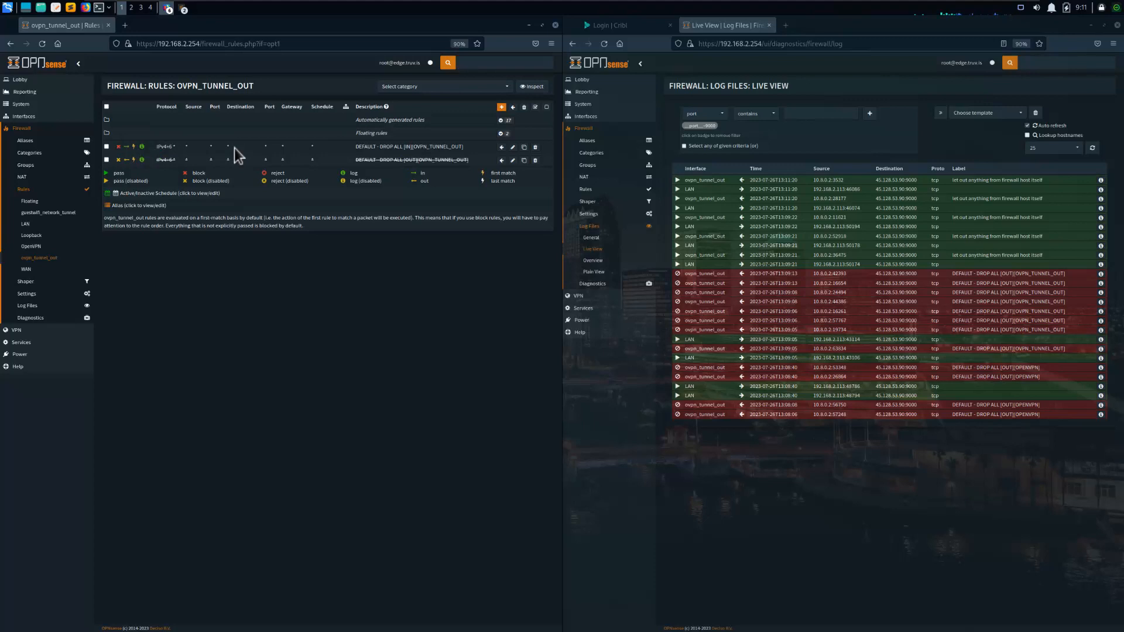
mouse_move(247, 136)
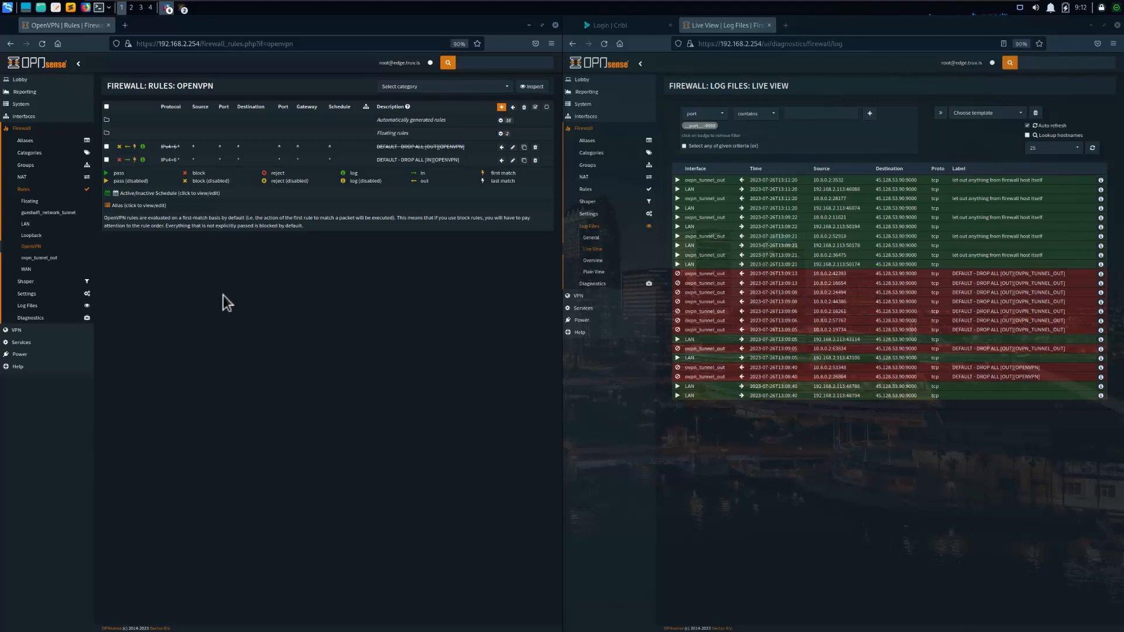
mouse_move(126, 158)
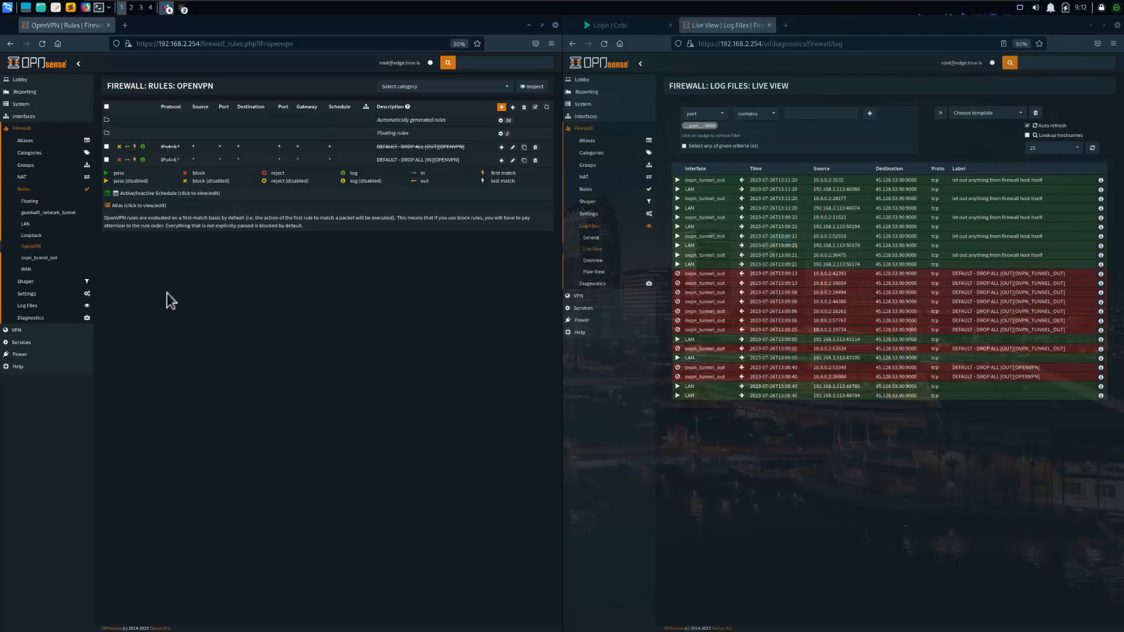
mouse_move(25, 225)
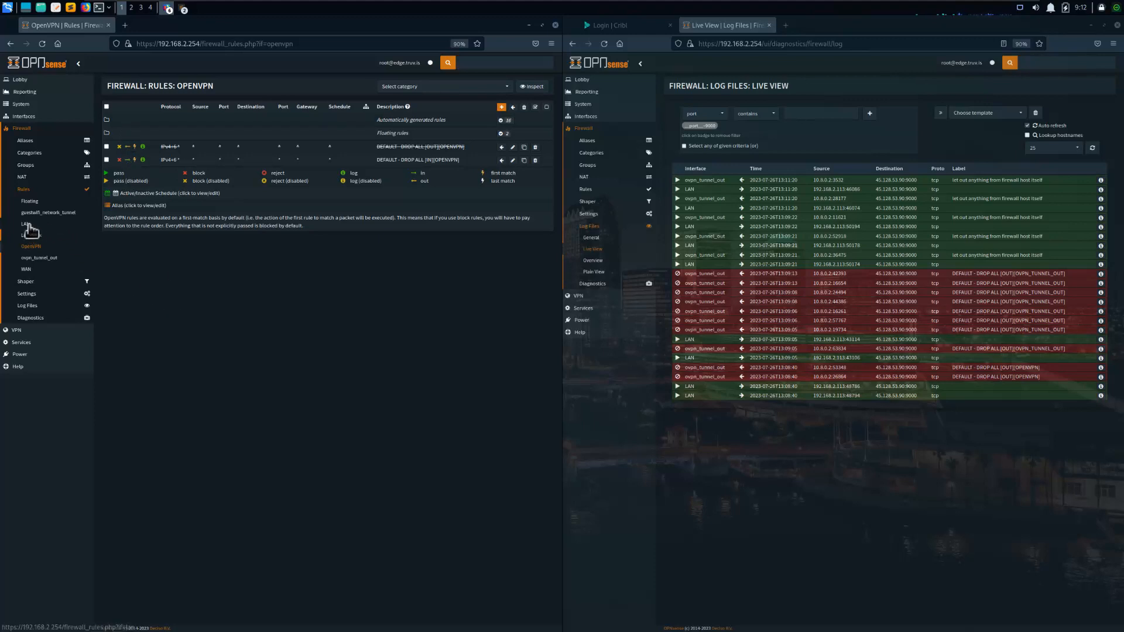
click(27, 223)
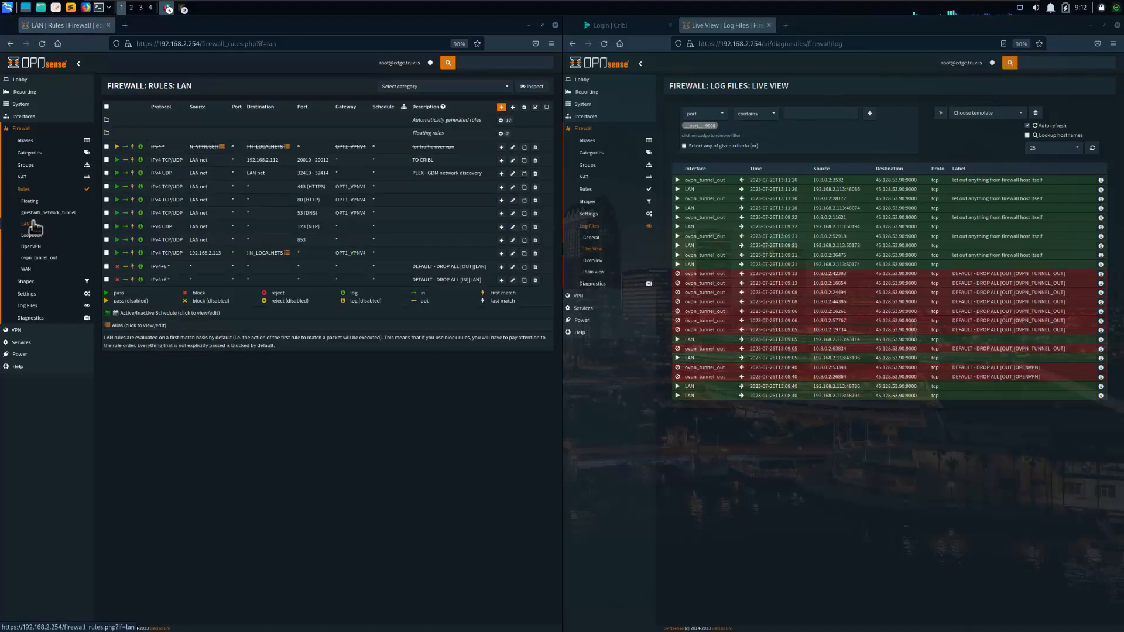
mouse_move(373, 245)
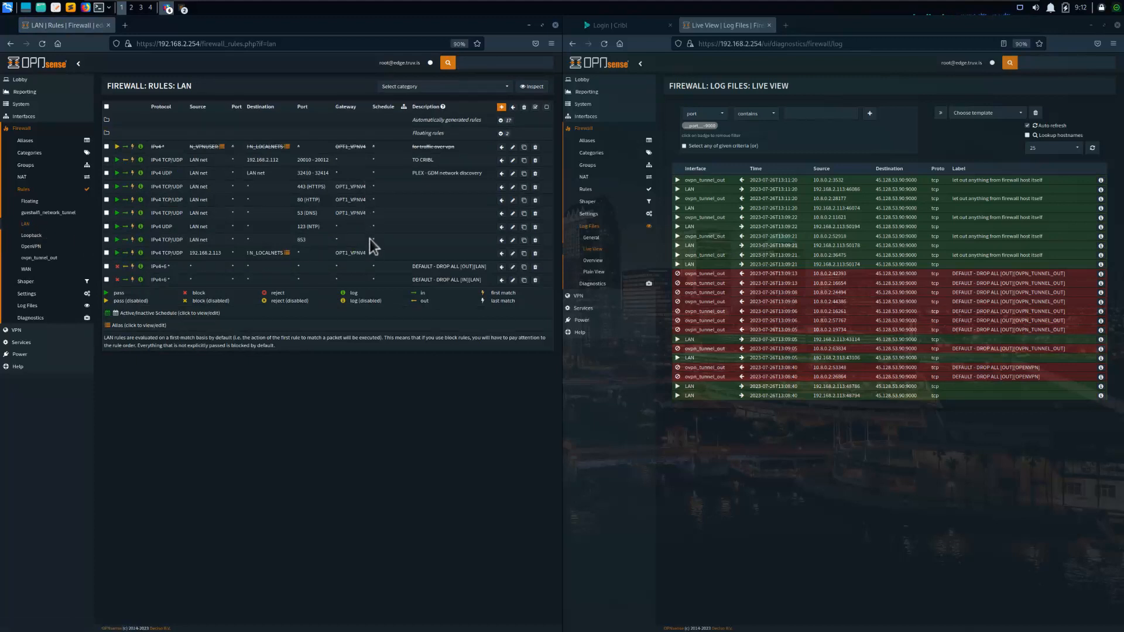
mouse_move(499, 246)
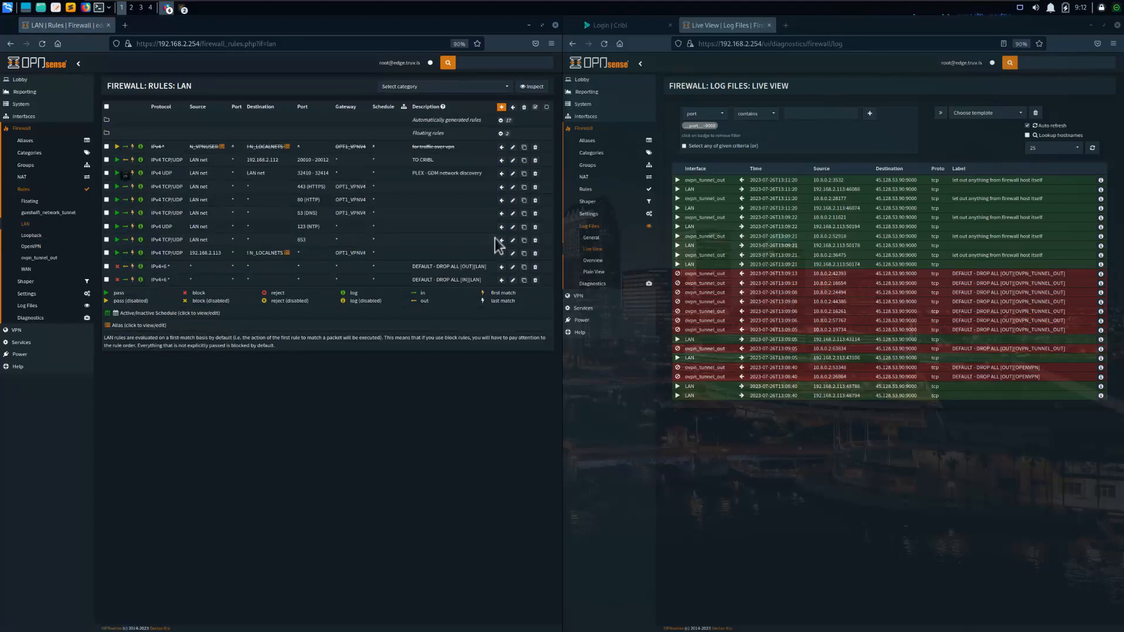
mouse_move(433, 225)
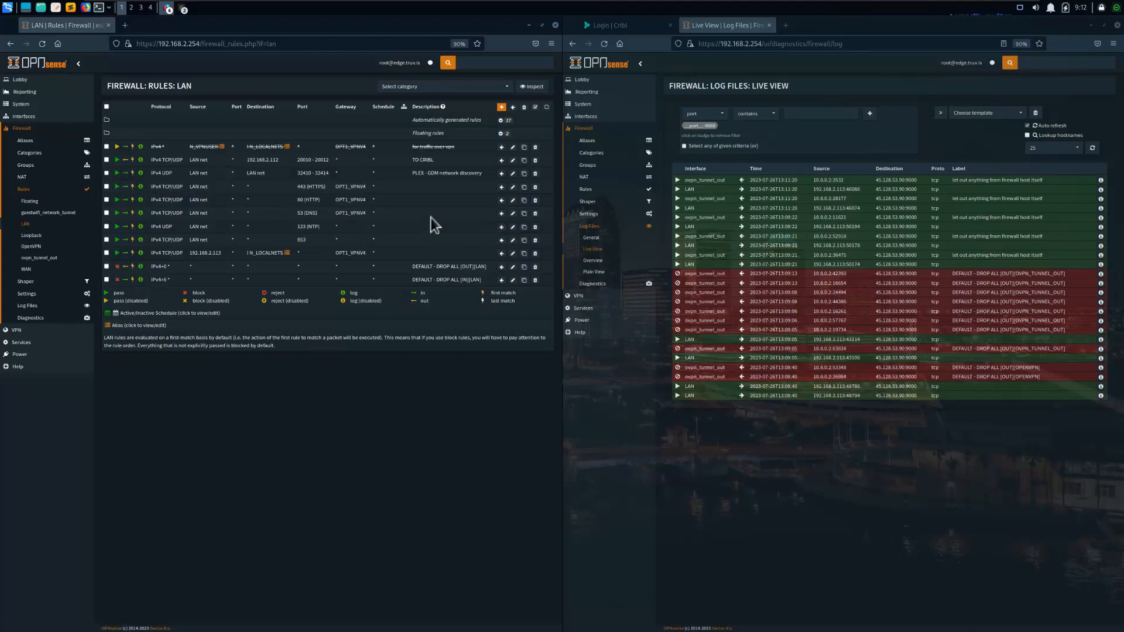
mouse_move(223, 161)
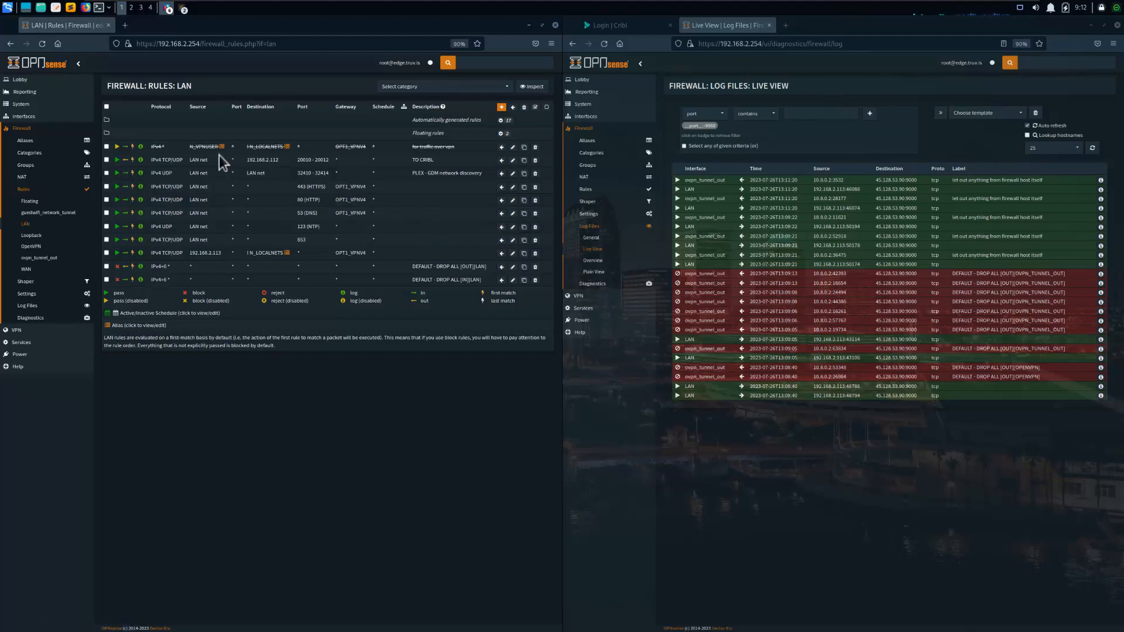
mouse_move(300, 141)
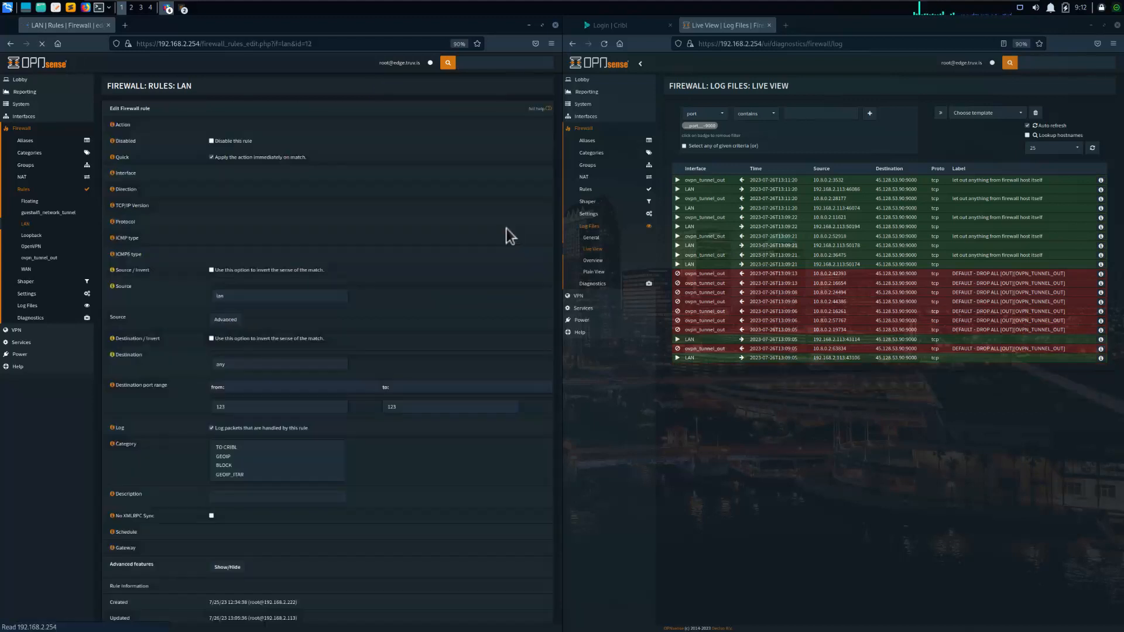
- Route the NTP LAN rule through the OPT1_VPNV4 gateway and save it
click(249, 520)
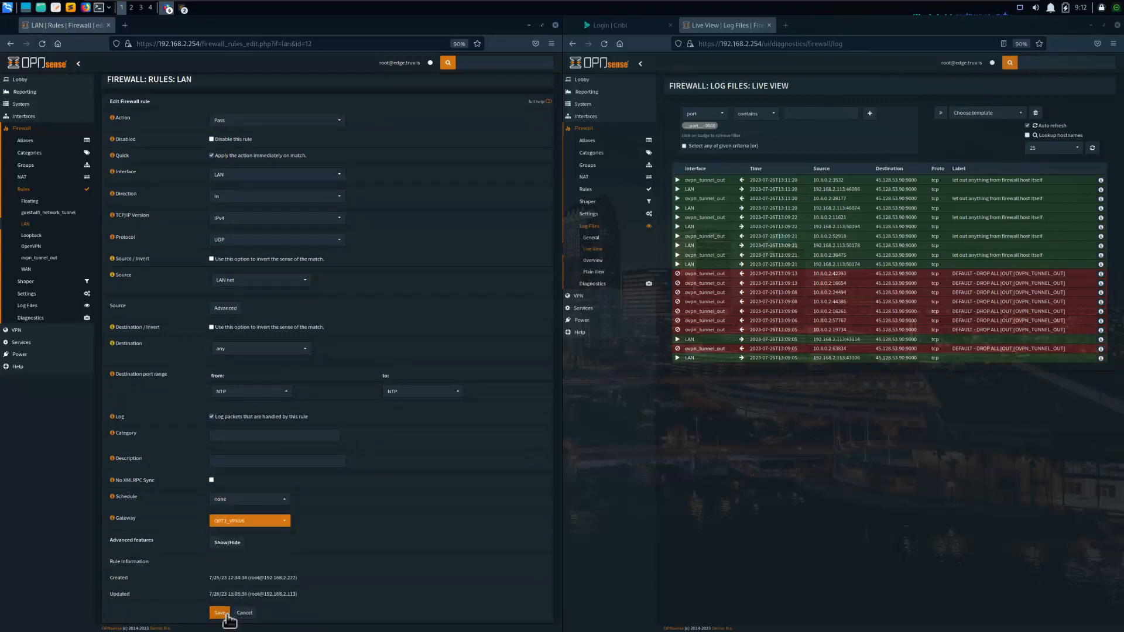
click(220, 612)
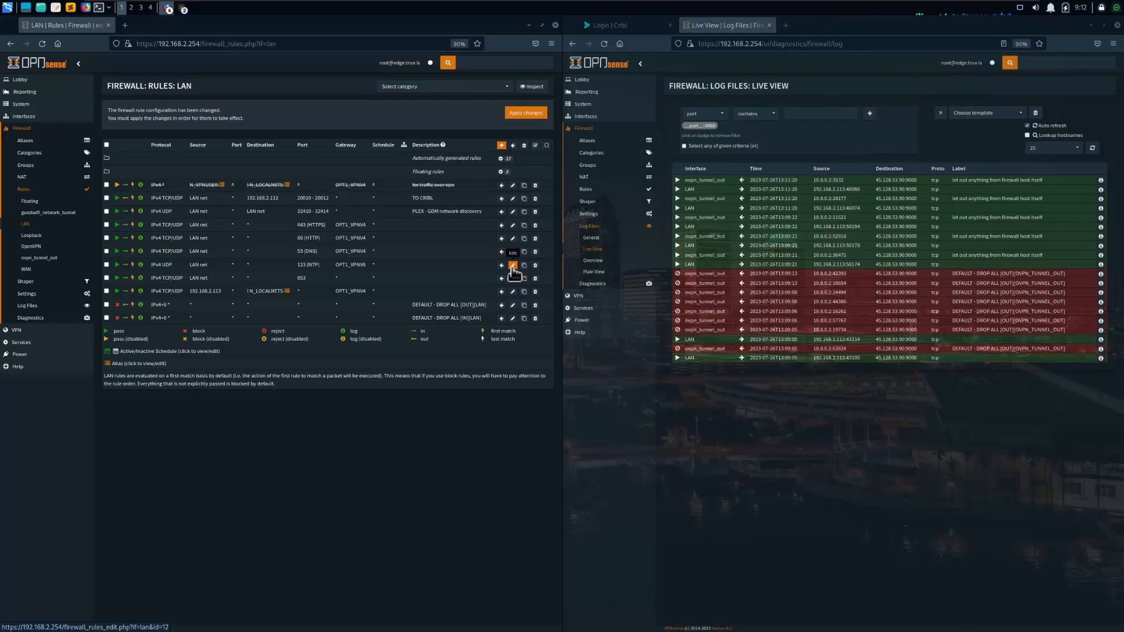
- Route the port 853 LAN rule through OPT1_VPNV4 and apply the changes
click(512, 265)
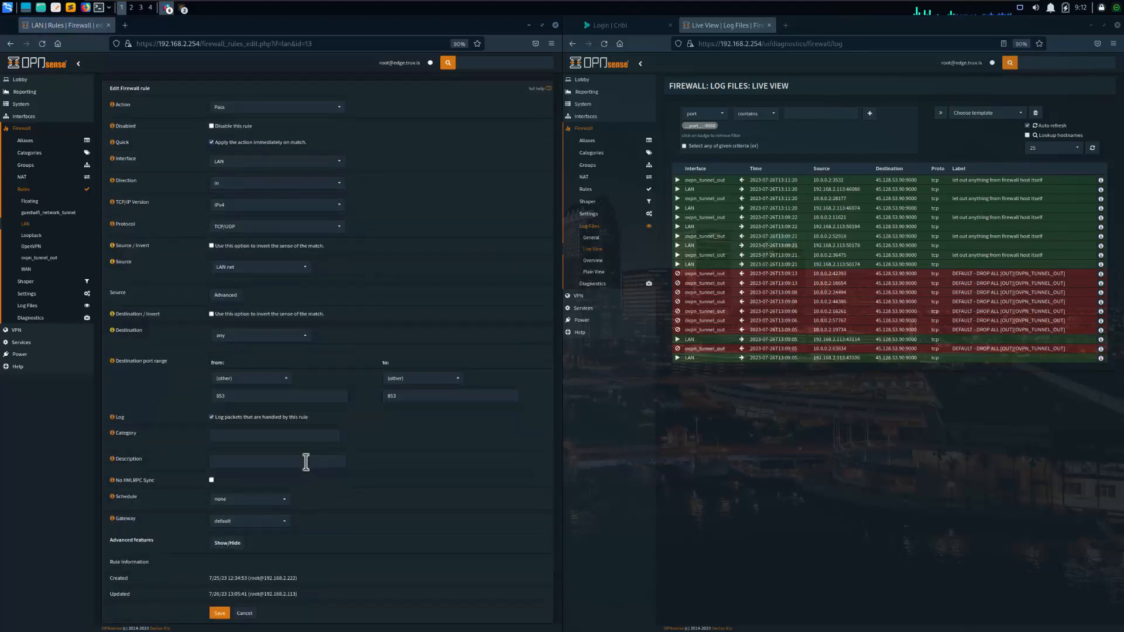
click(250, 520)
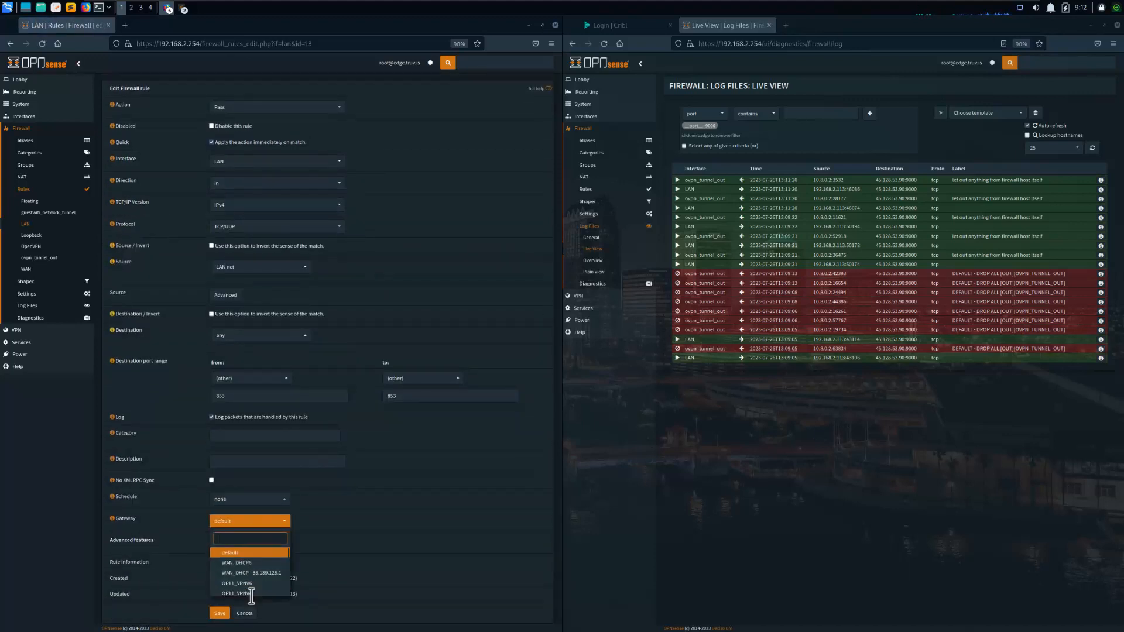
click(219, 613)
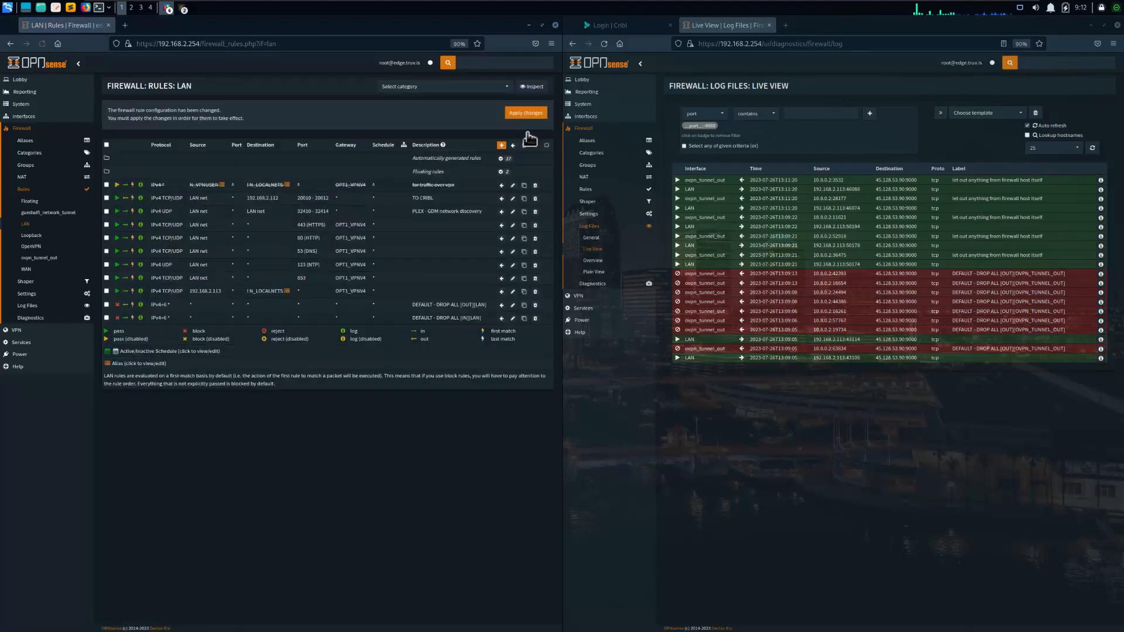
click(525, 113)
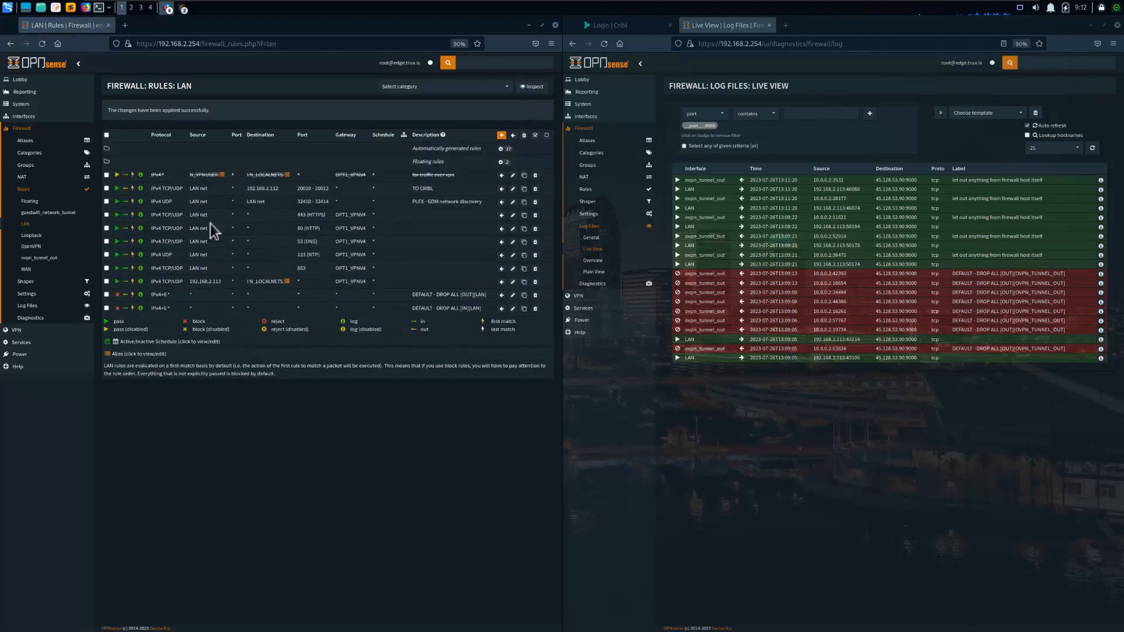
mouse_move(221, 257)
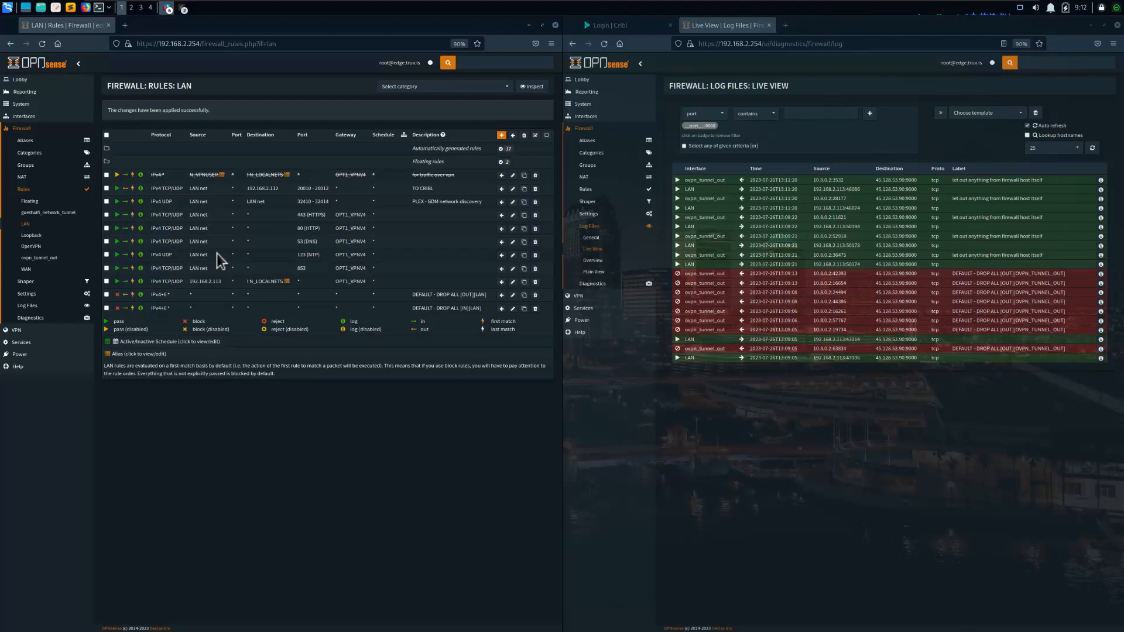
mouse_move(247, 223)
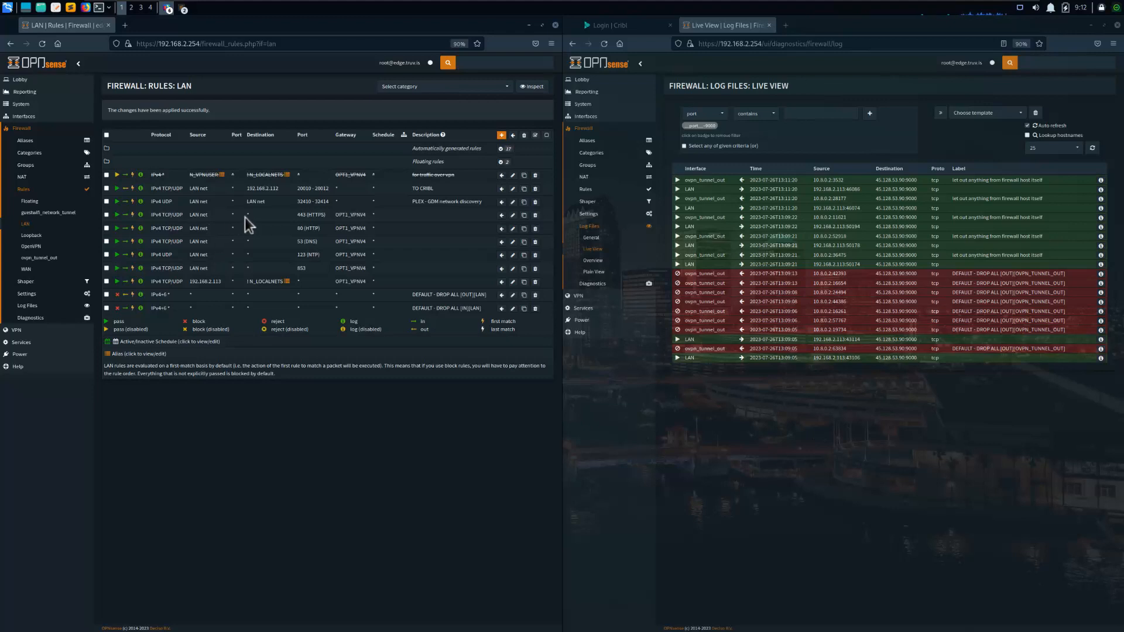
mouse_move(337, 221)
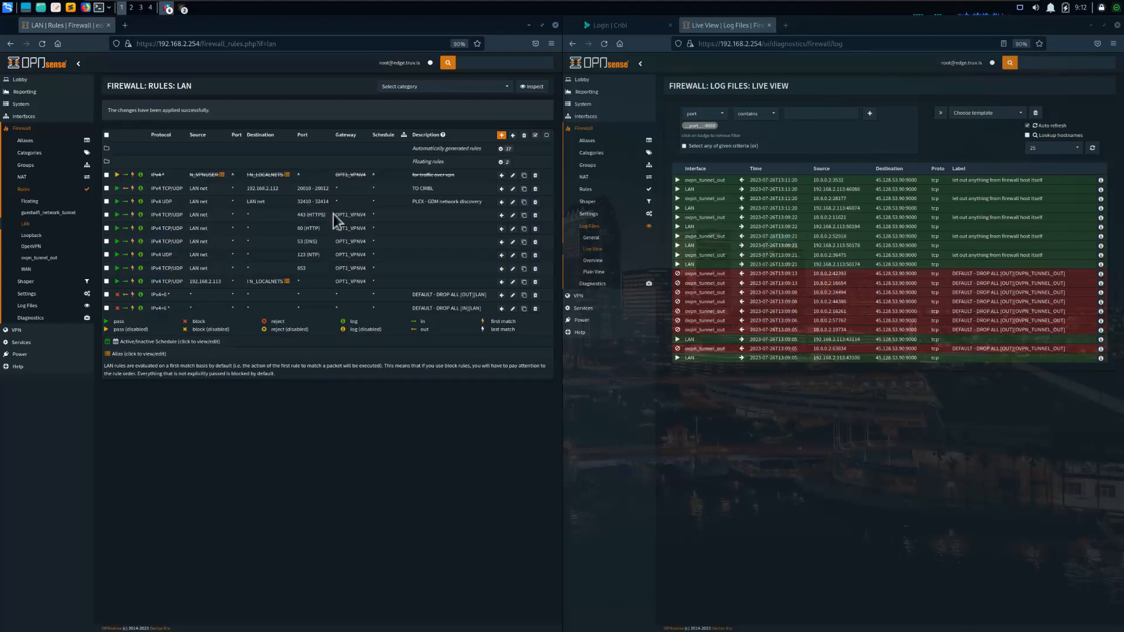
mouse_move(364, 229)
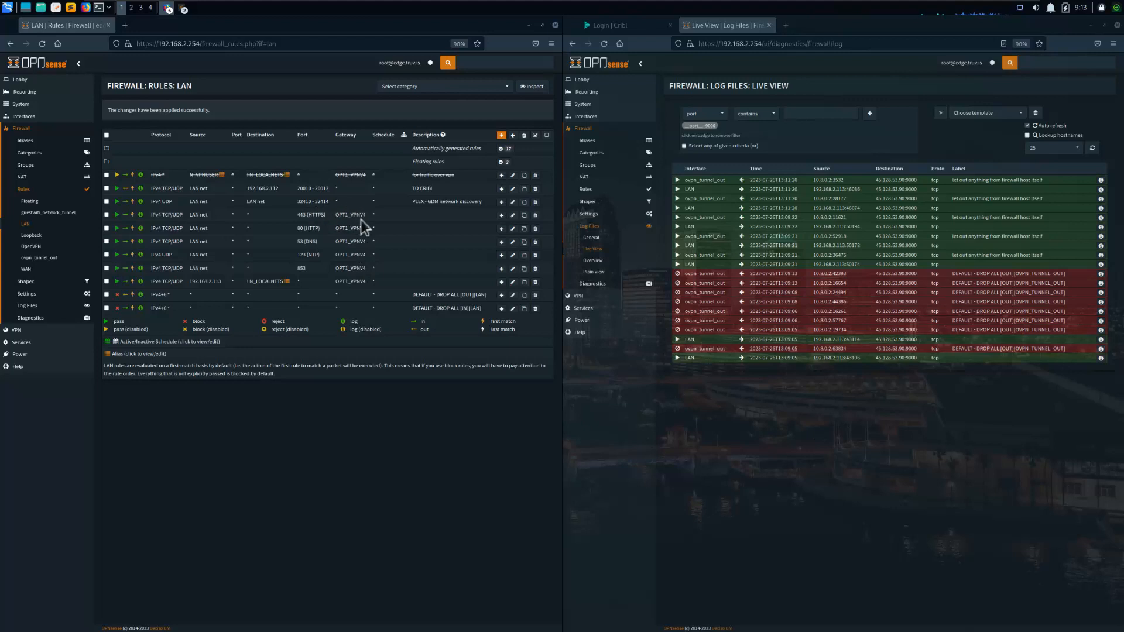
mouse_move(351, 219)
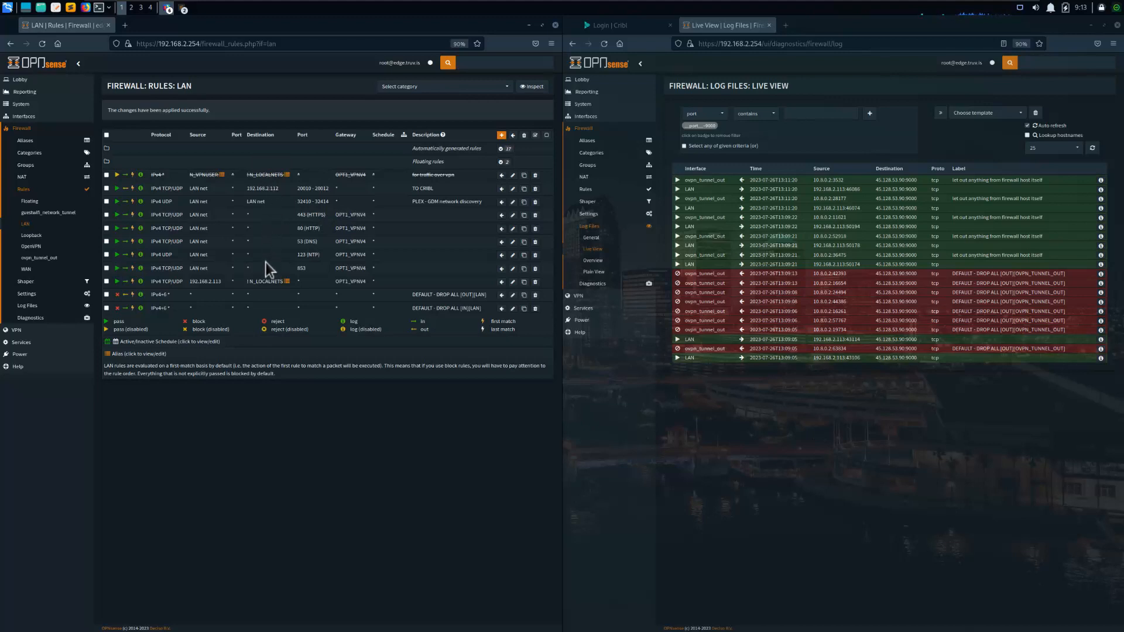
mouse_move(267, 232)
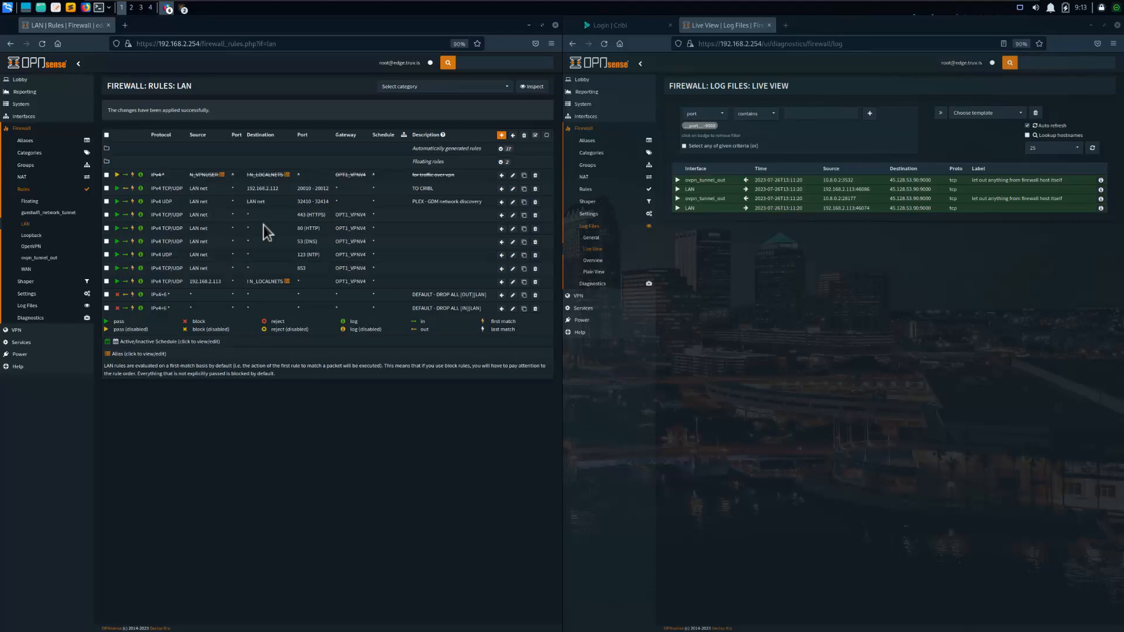
mouse_move(226, 281)
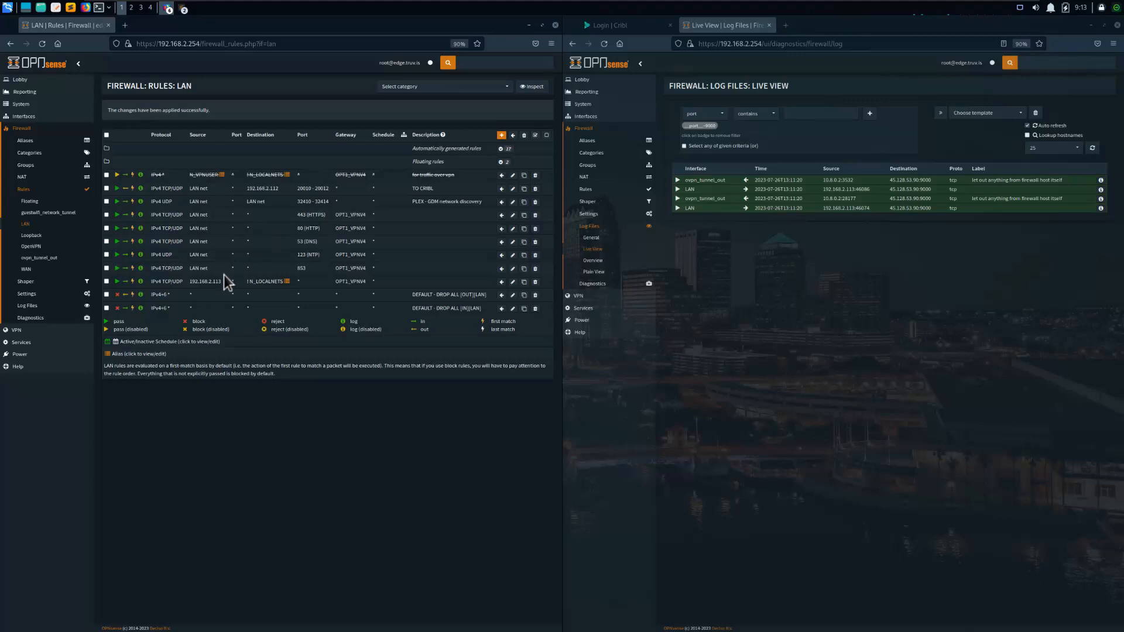
double_click(204, 280)
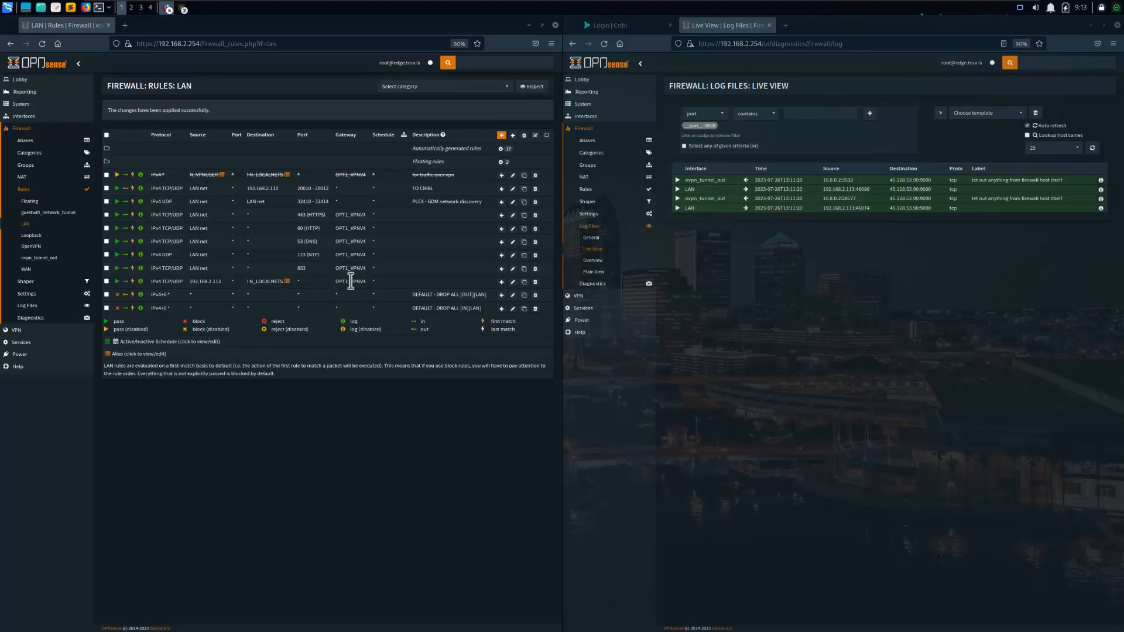
mouse_move(392, 288)
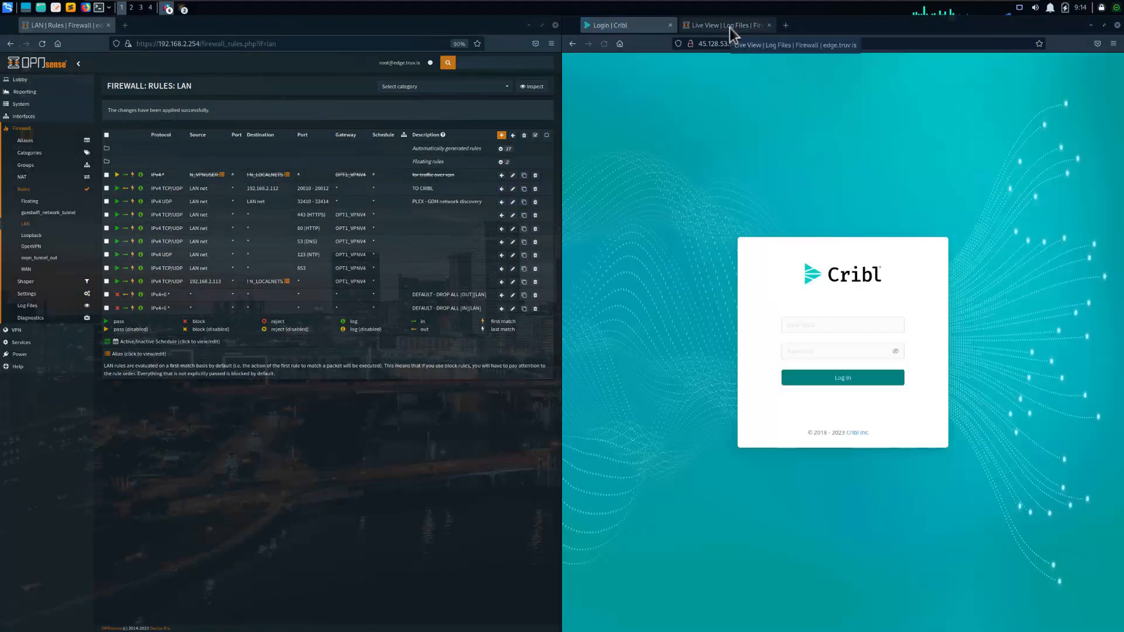
click(723, 25)
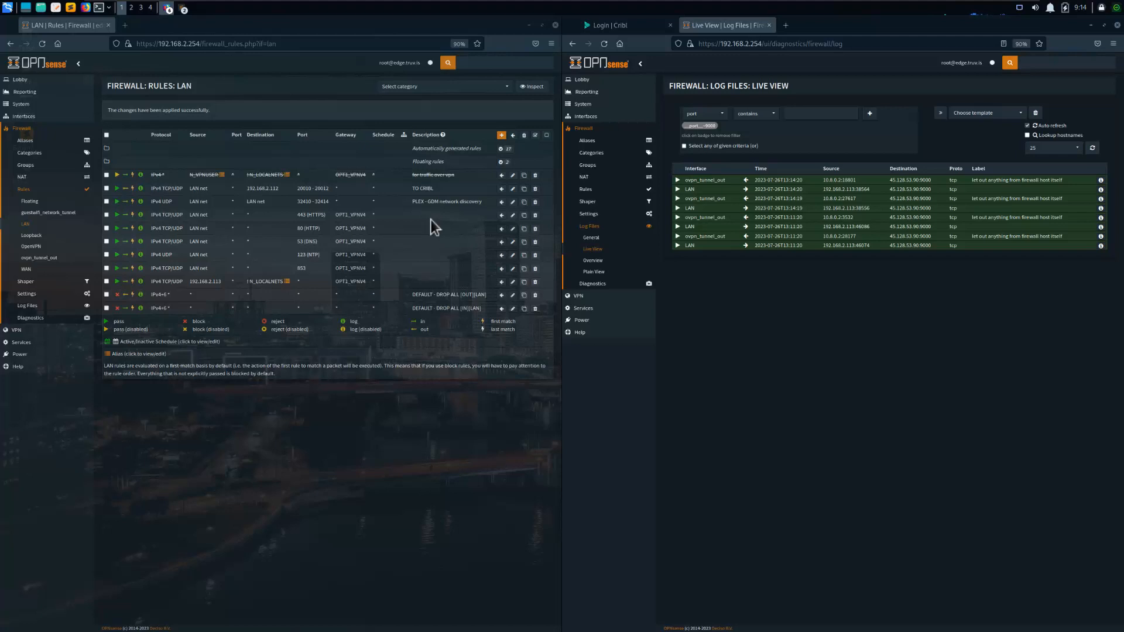
mouse_move(989, 178)
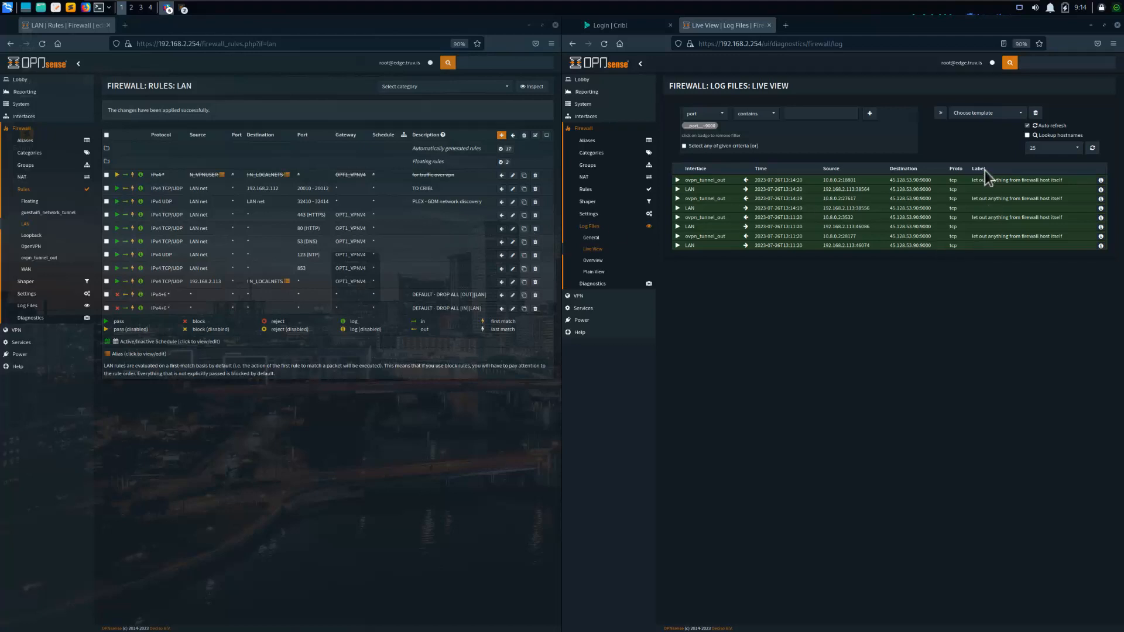
mouse_move(1046, 190)
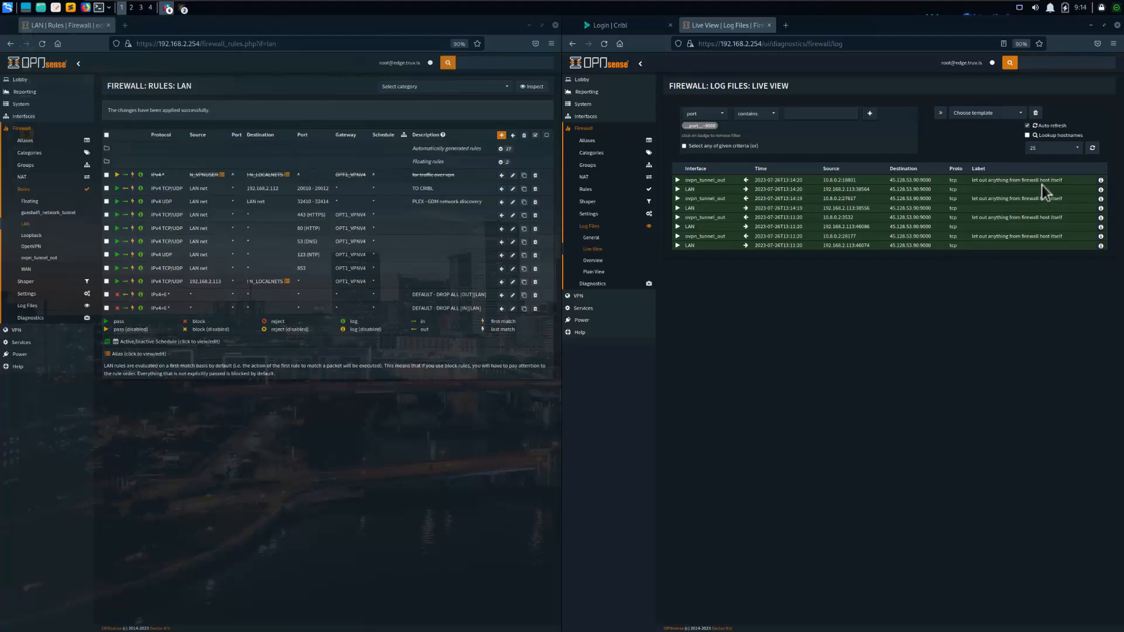
mouse_move(1031, 282)
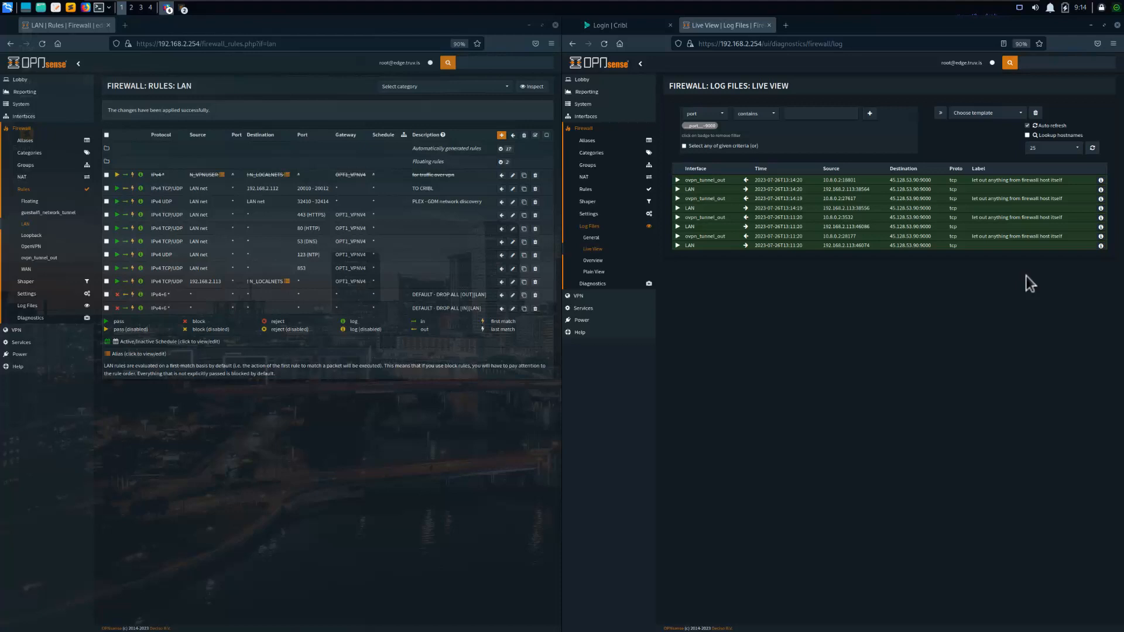
mouse_move(456, 308)
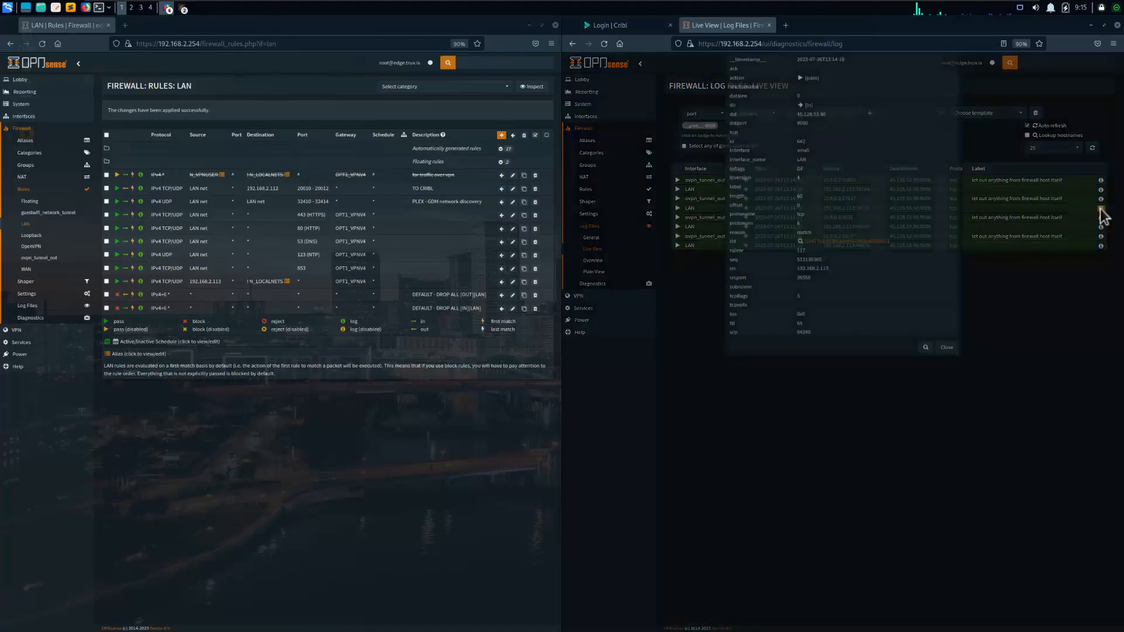
click(946, 346)
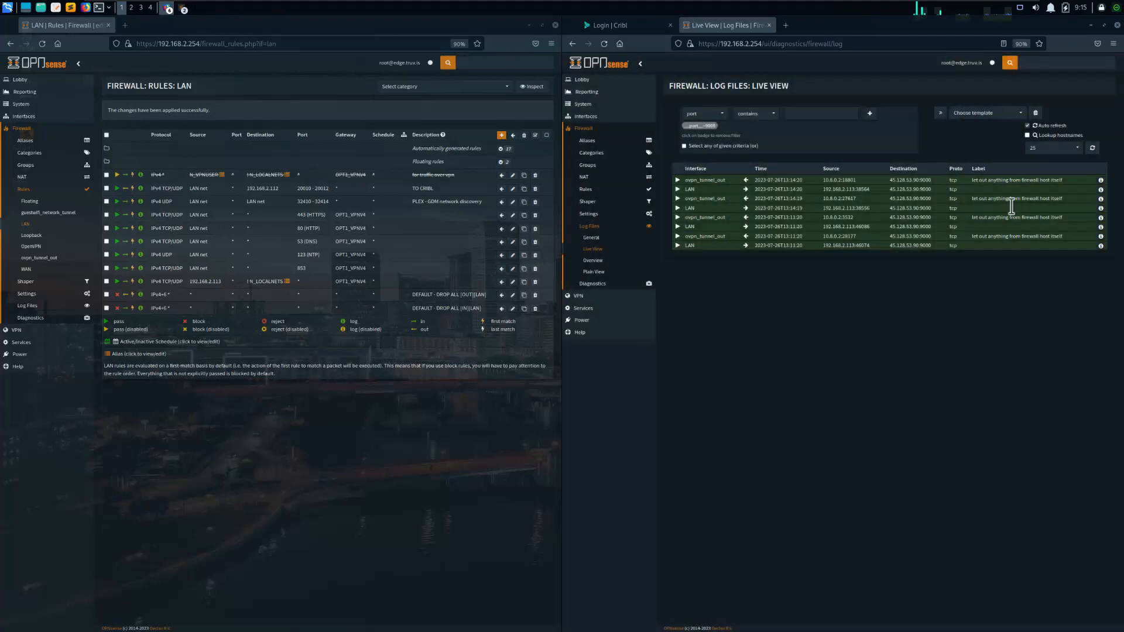
mouse_move(1015, 299)
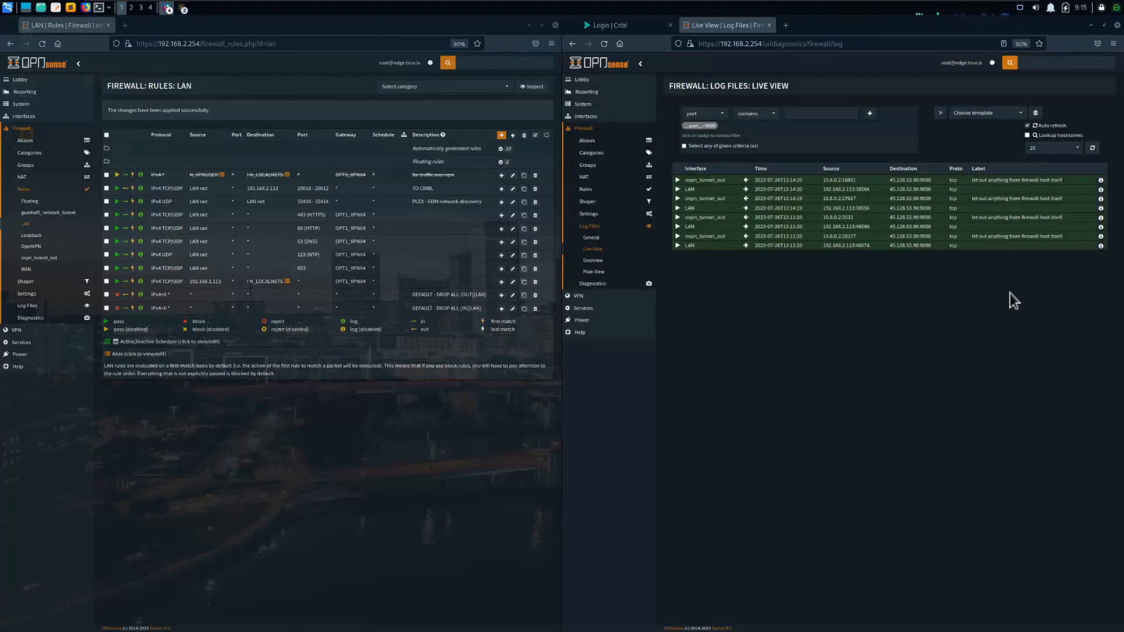